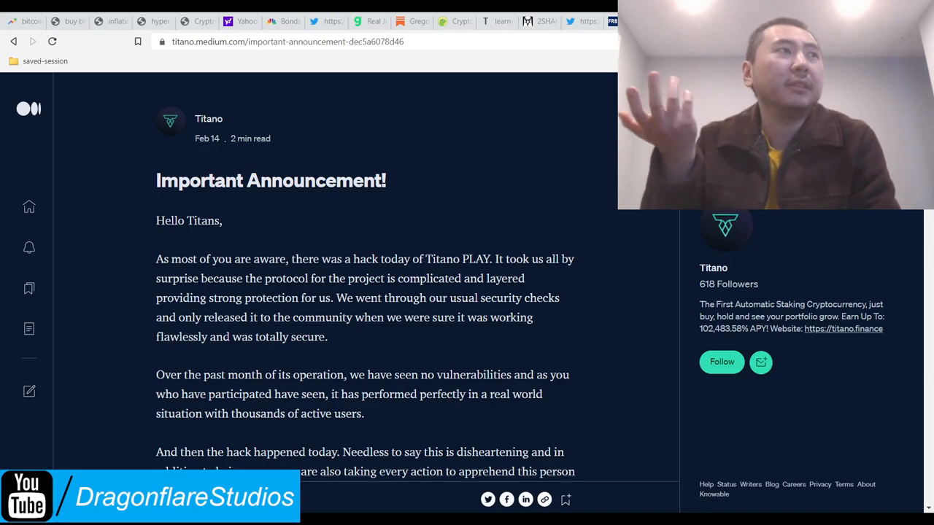
# Switch the TITANO/WBNB chart to the 1h candle interval after scrolling the page.
pyautogui.scroll(-3)
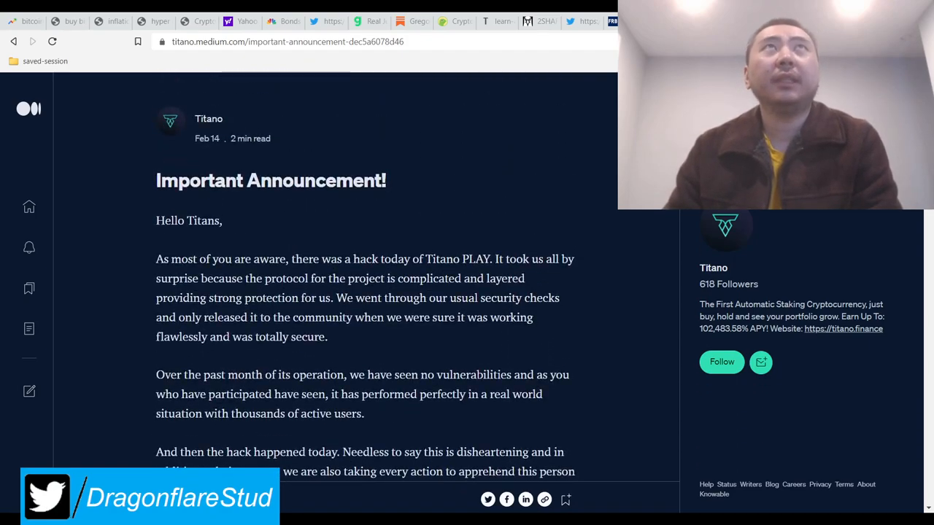
pyautogui.scroll(-3)
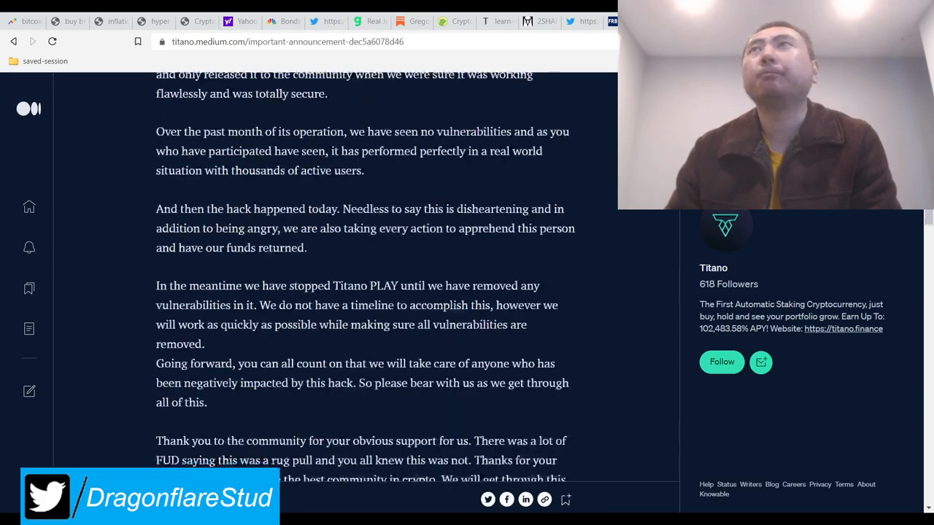
pyautogui.scroll(3)
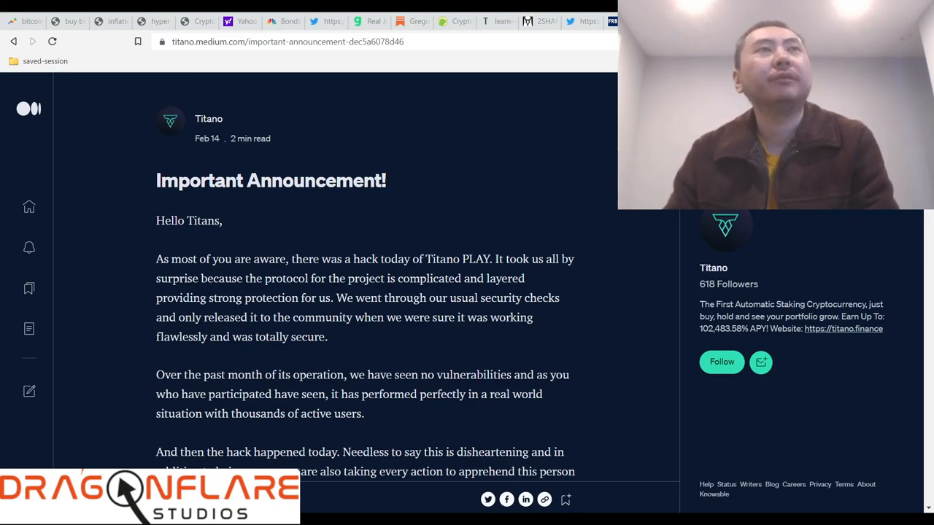
pyautogui.scroll(-3)
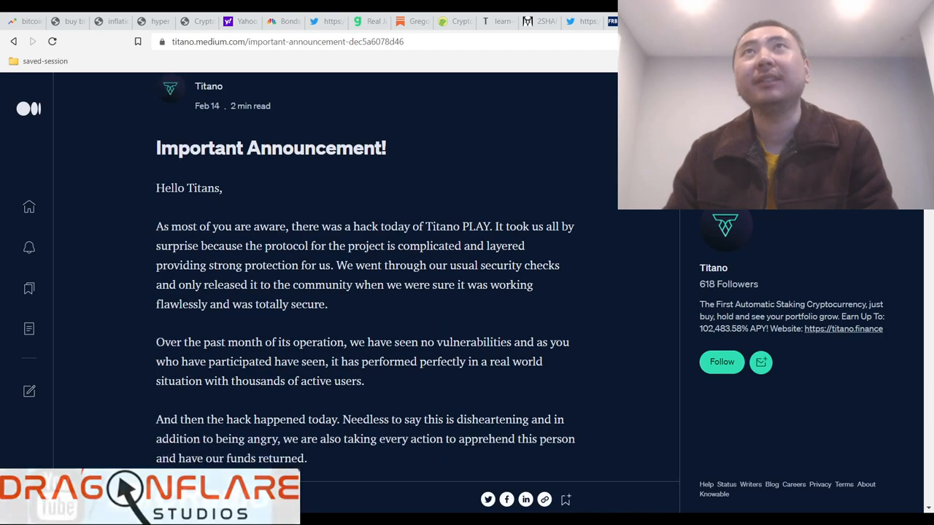
pyautogui.scroll(-3)
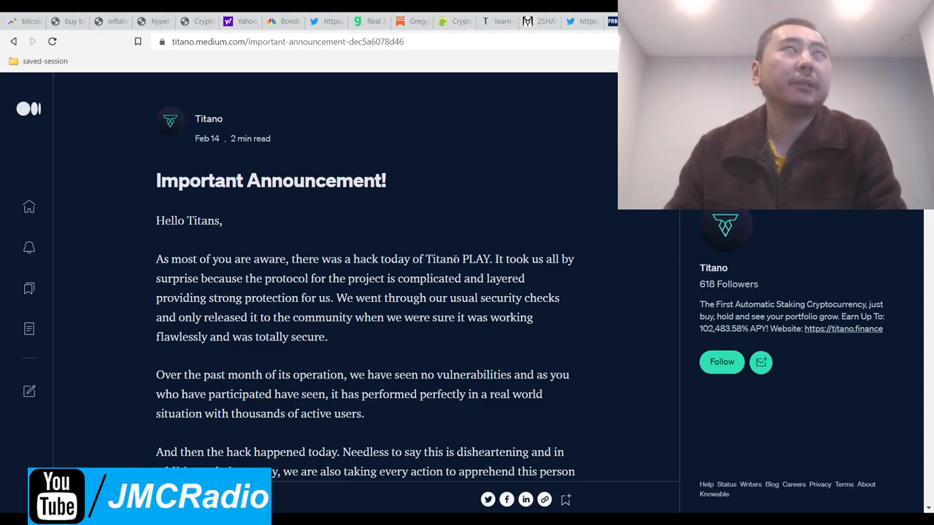
pyautogui.moveTo(639, 367)
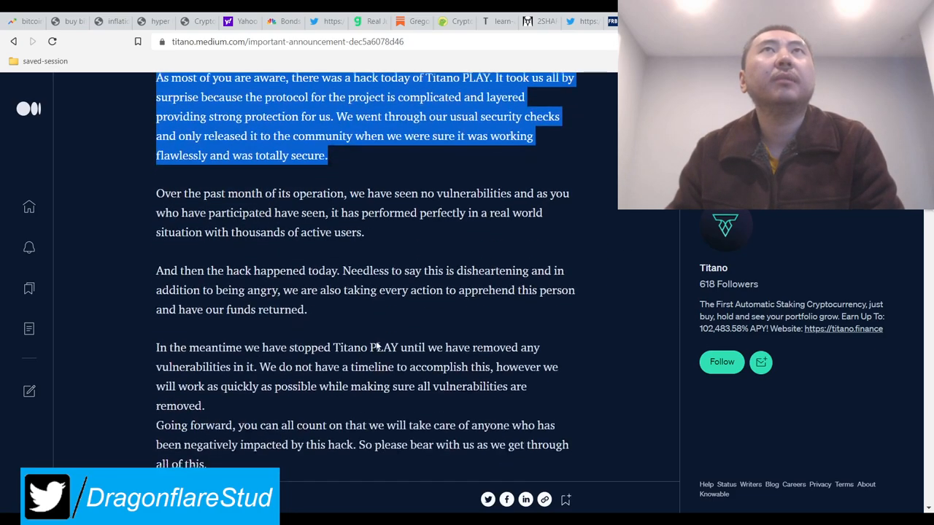
pyautogui.scroll(-3)
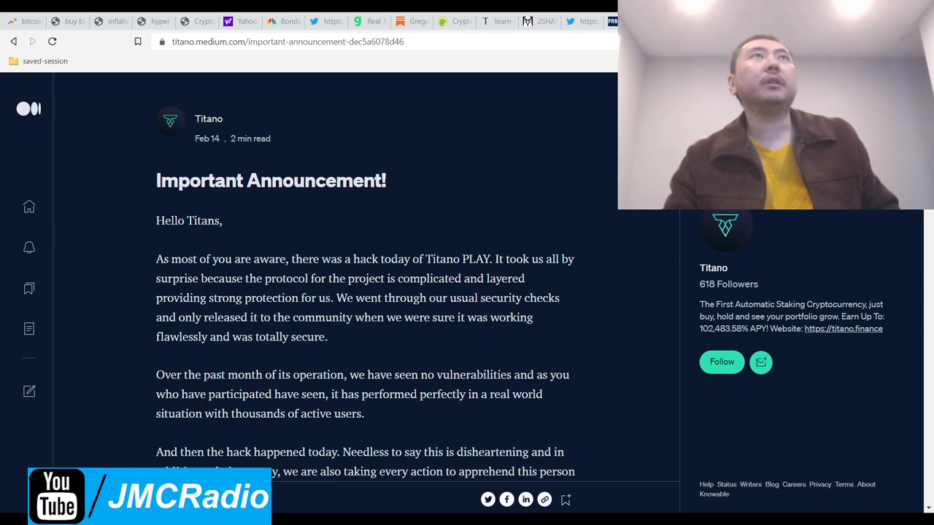
pyautogui.moveTo(507, 365)
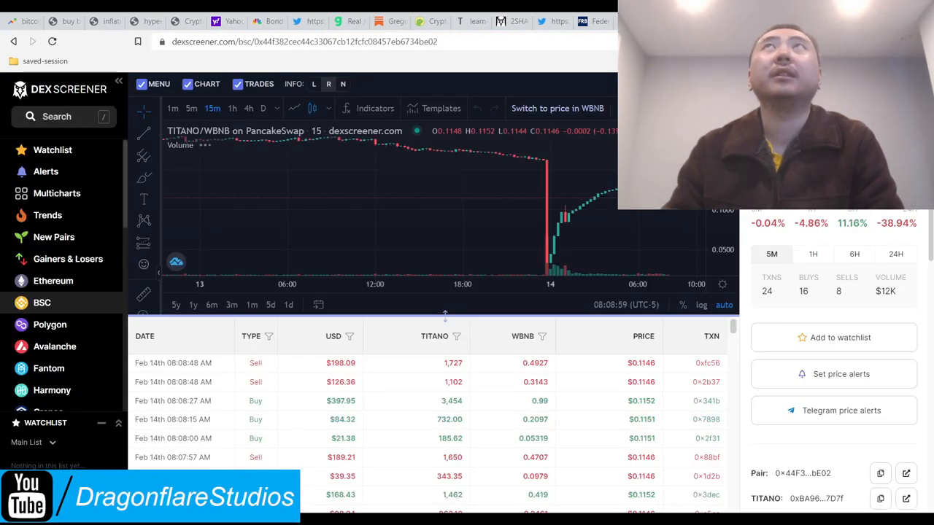
pyautogui.moveTo(487, 219)
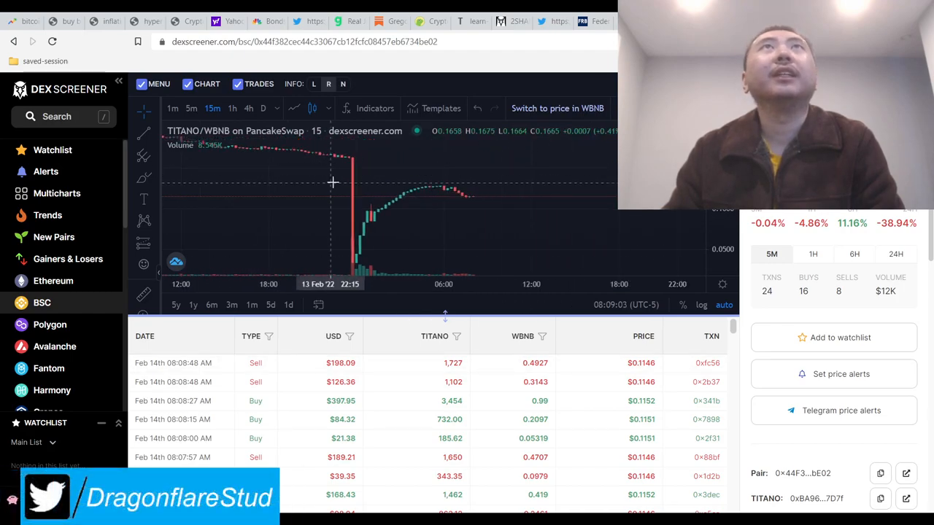
pyautogui.moveTo(350, 265)
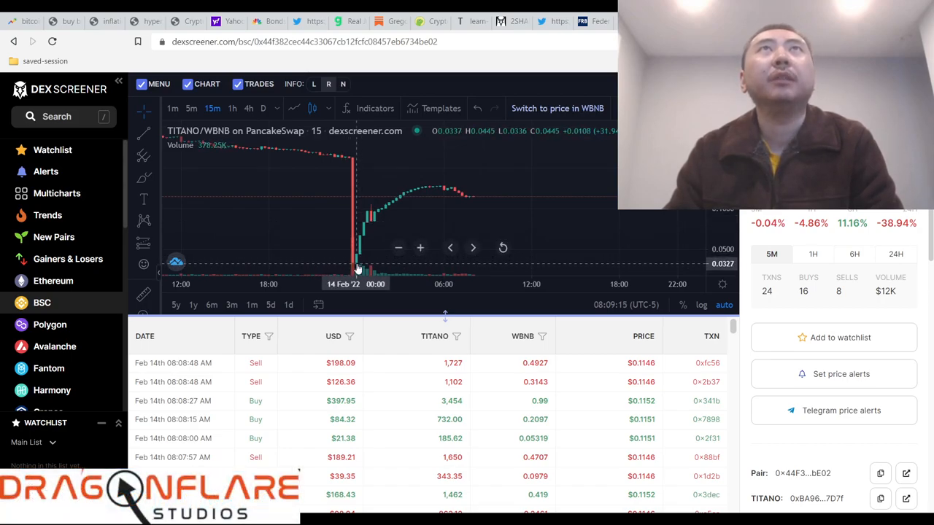
pyautogui.moveTo(358, 260)
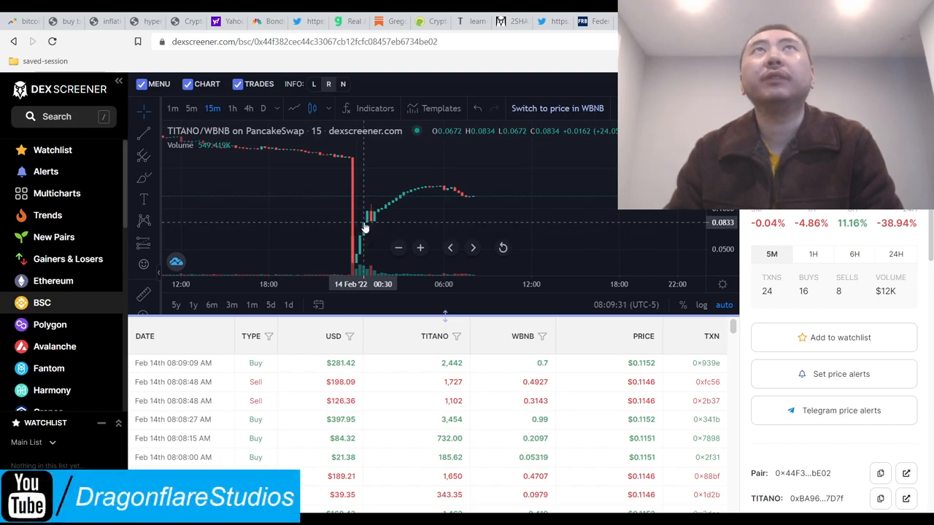
pyautogui.moveTo(484, 193)
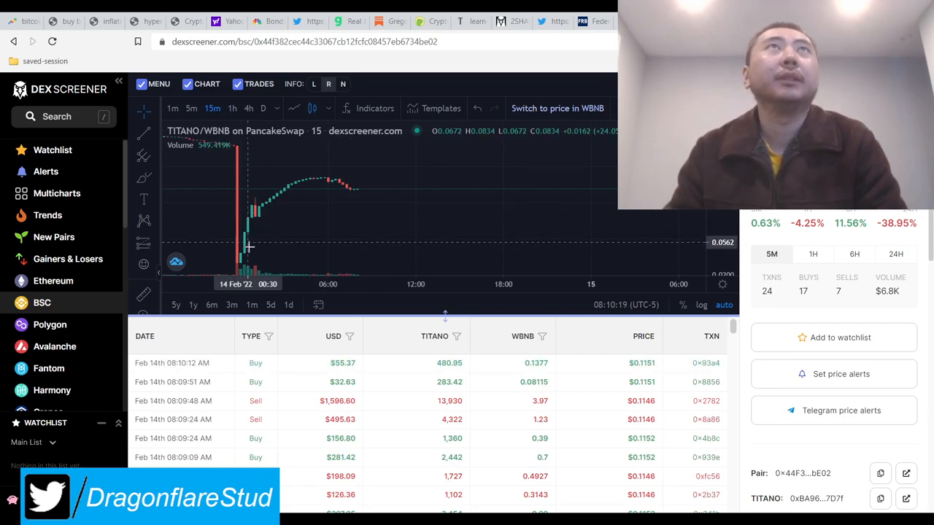
pyautogui.moveTo(352, 196)
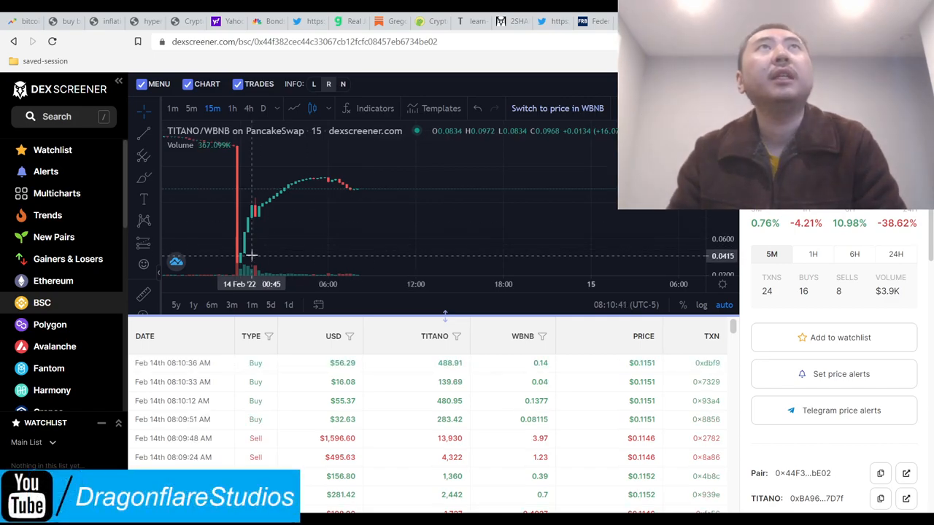
pyautogui.moveTo(260, 260)
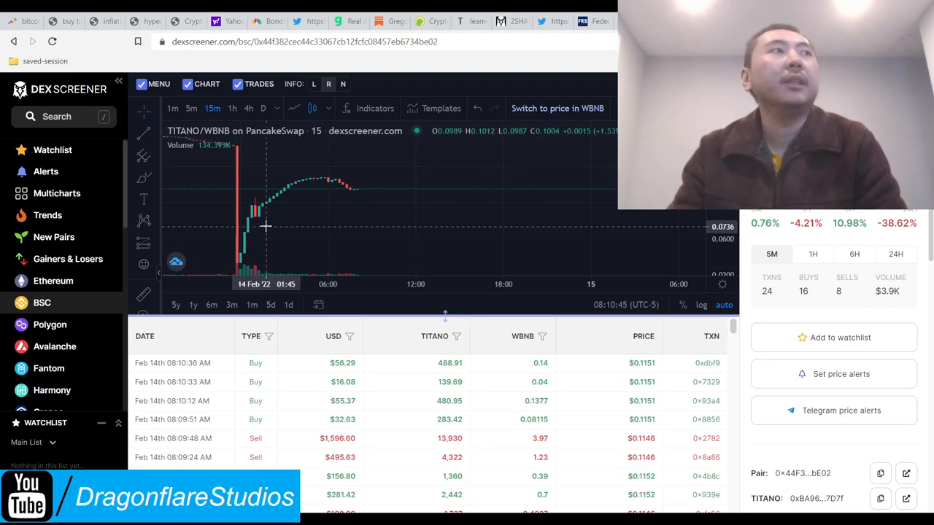
pyautogui.moveTo(298, 232)
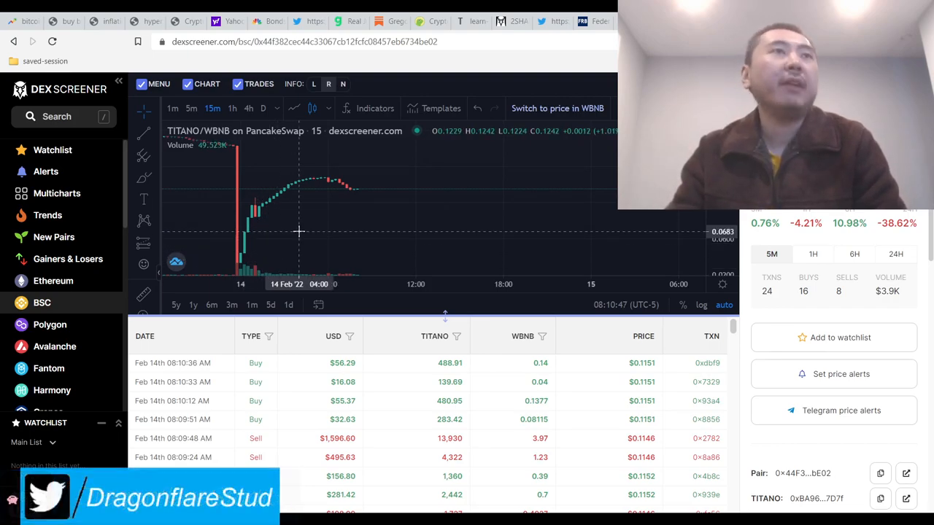
pyautogui.moveTo(394, 192)
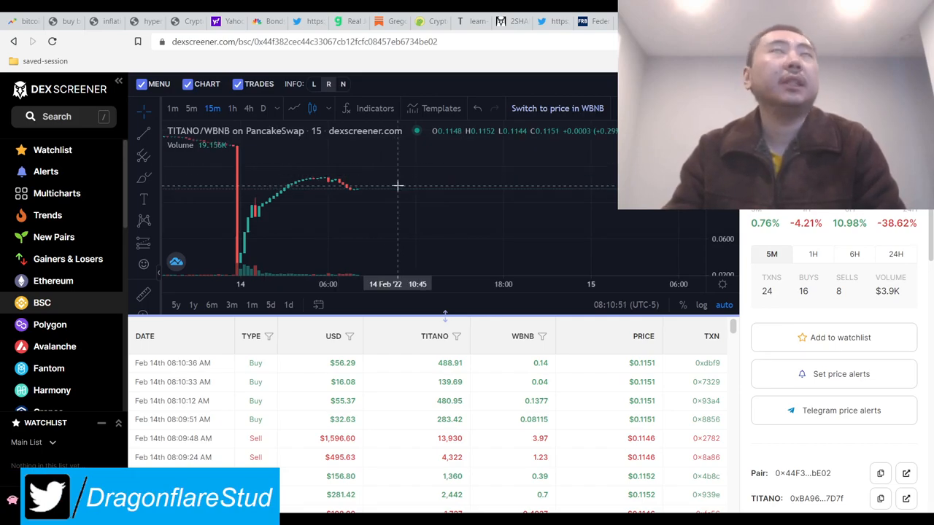
pyautogui.moveTo(321, 219)
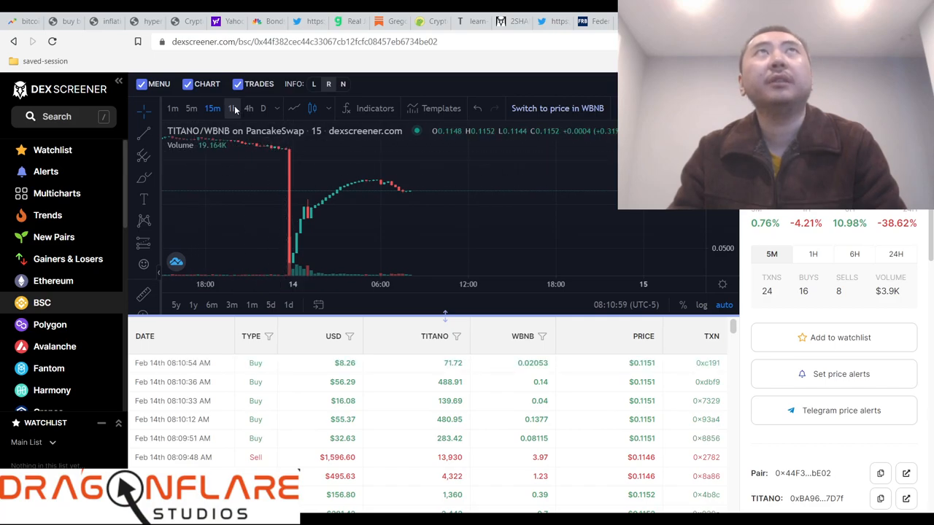
pyautogui.click(232, 108)
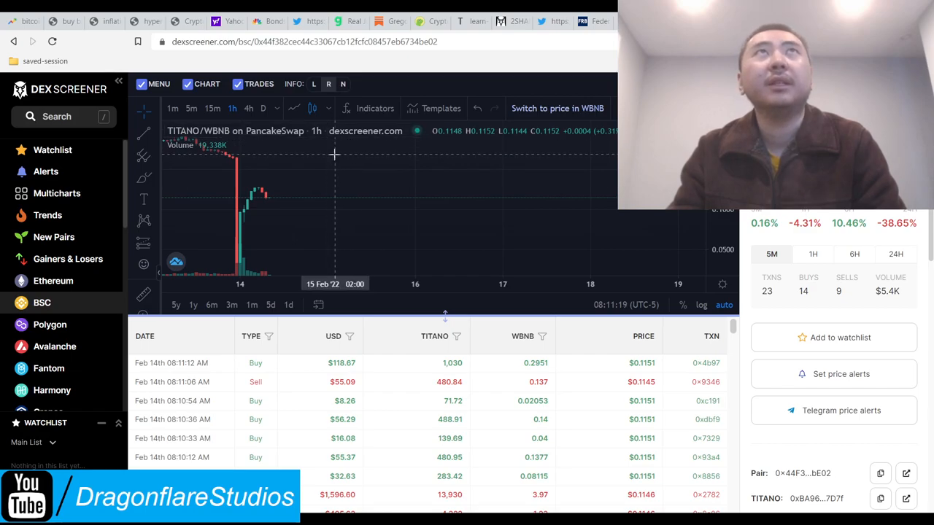
pyautogui.moveTo(329, 187)
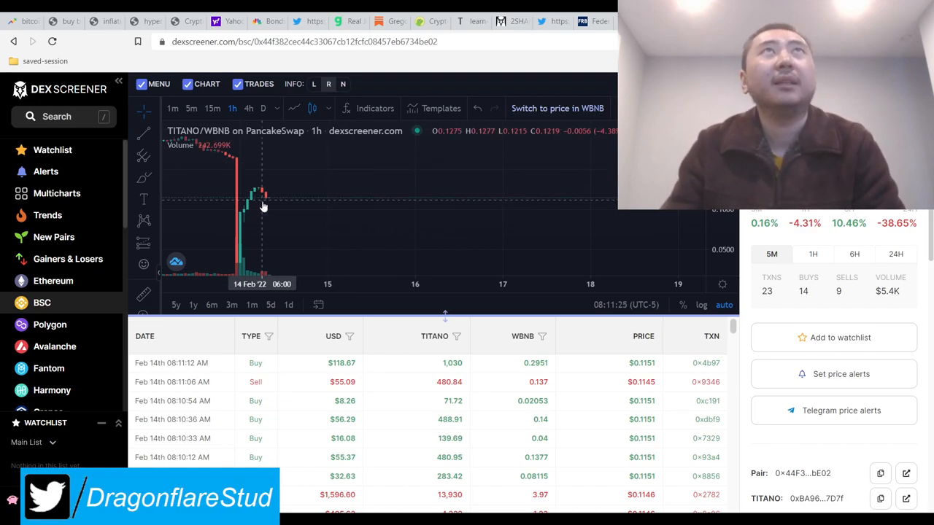
pyautogui.moveTo(478, 195)
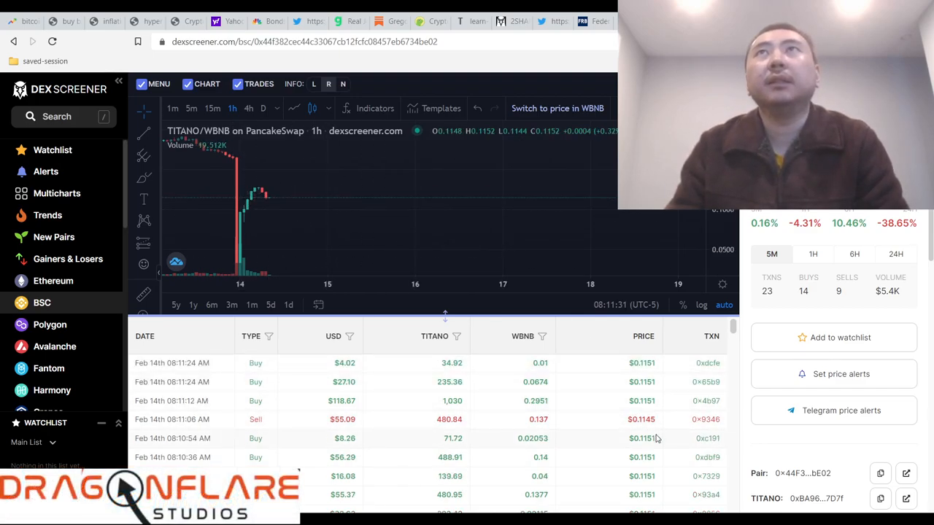
pyautogui.moveTo(386, 312)
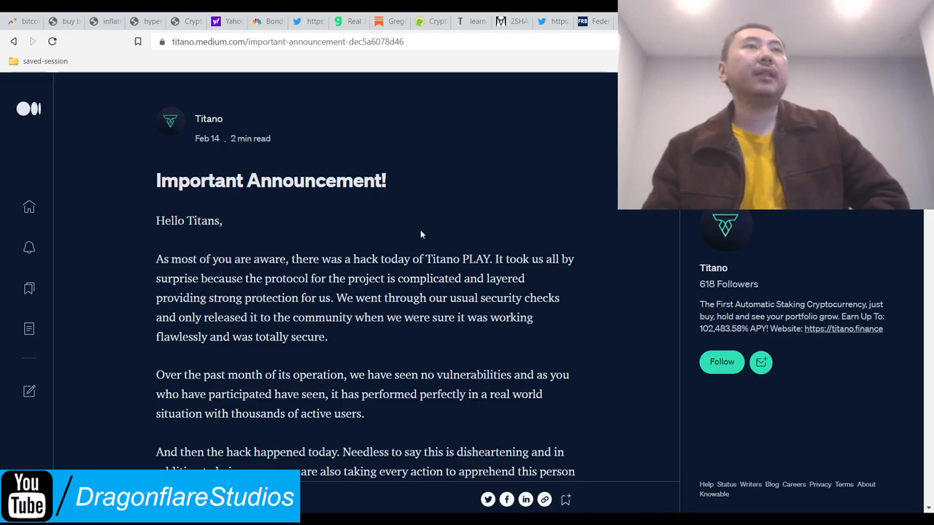
# Highlight the 'totally secure' claim and the past-month-of-operation phrase in the announcement.
pyautogui.scroll(-3)
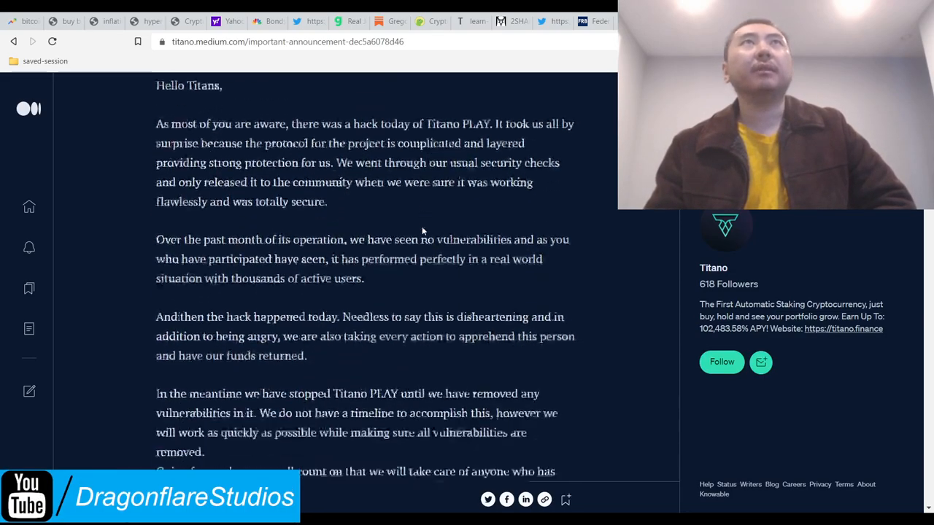
pyautogui.scroll(-3)
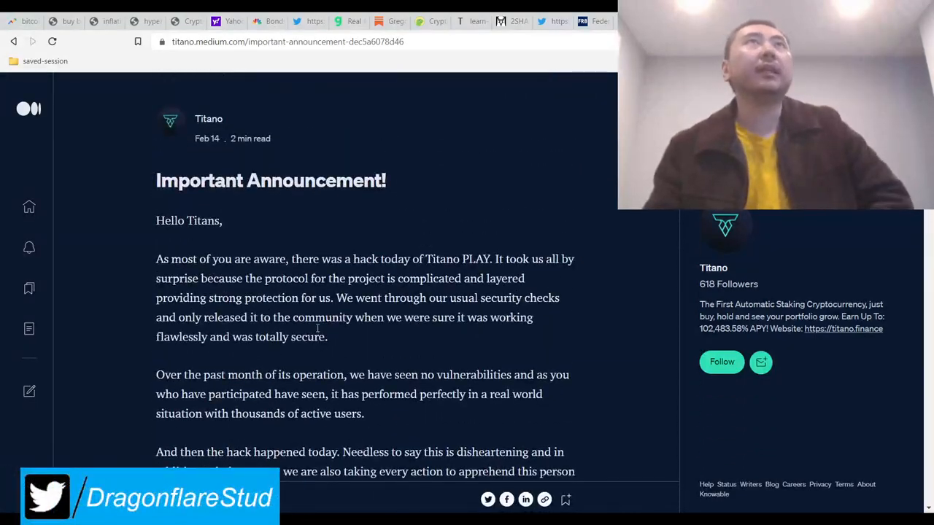
pyautogui.moveTo(403, 259); pyautogui.dragTo(557, 259)
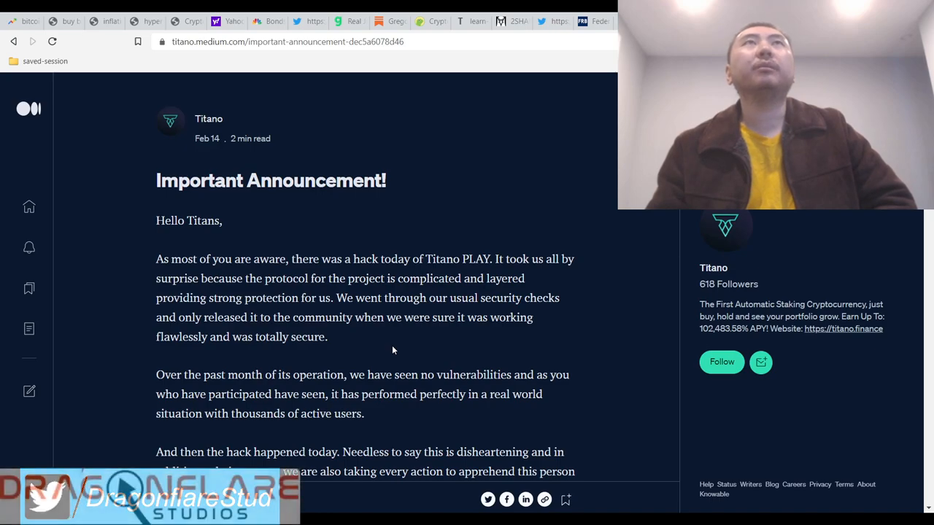
pyautogui.doubleClick(379, 298)
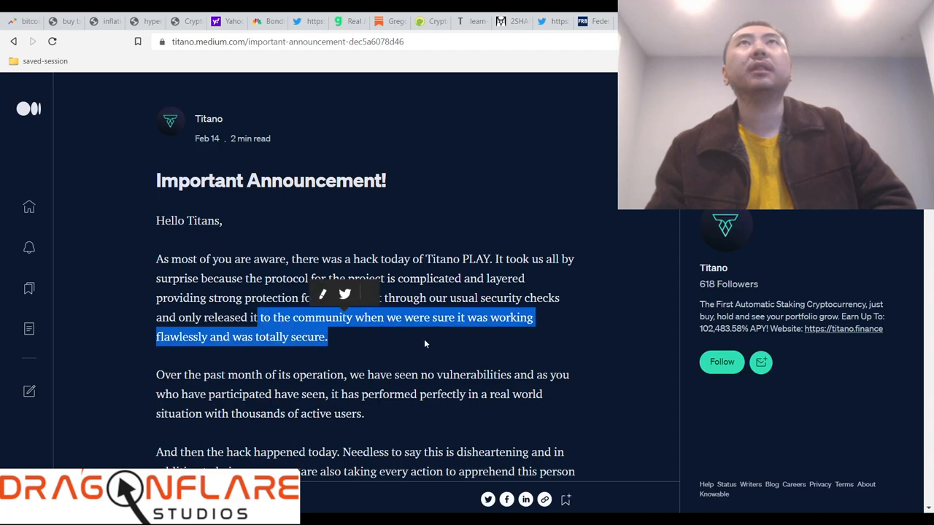
pyautogui.scroll(-3)
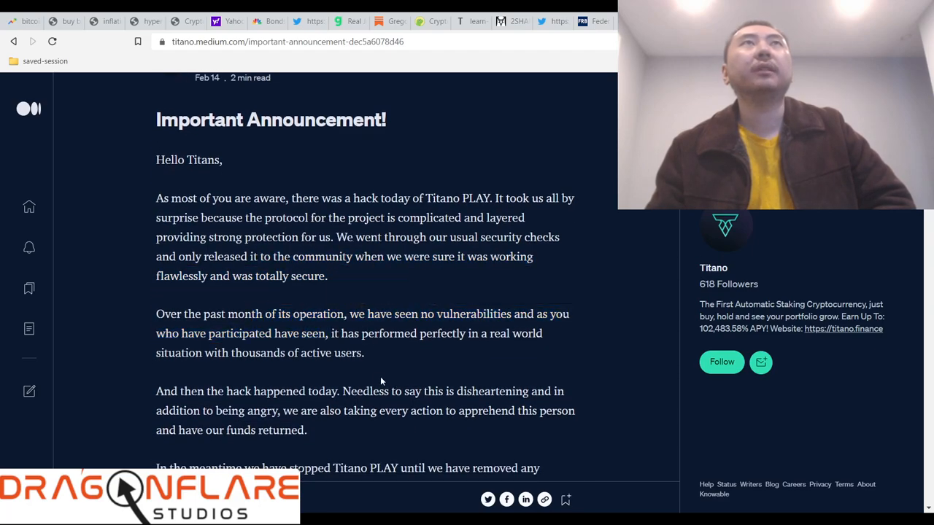
pyautogui.moveTo(187, 313); pyautogui.dragTo(327, 313)
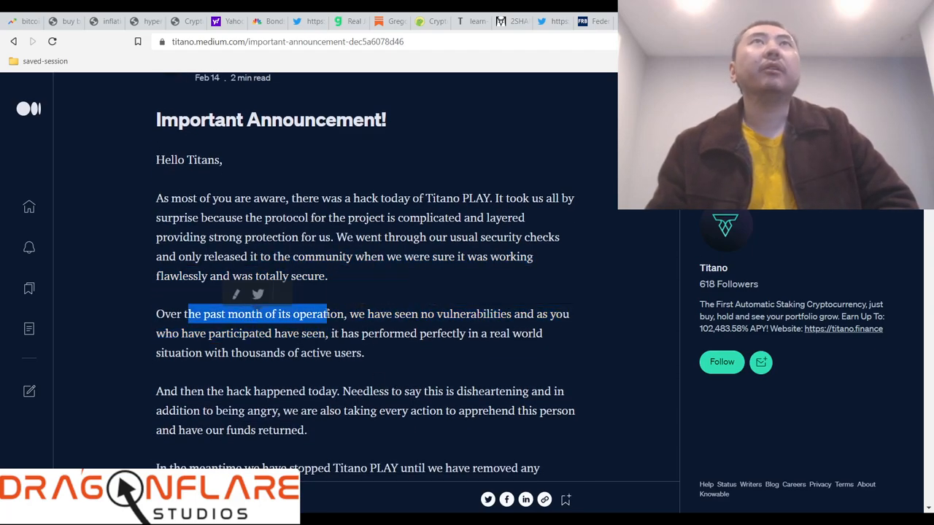
pyautogui.scroll(-3)
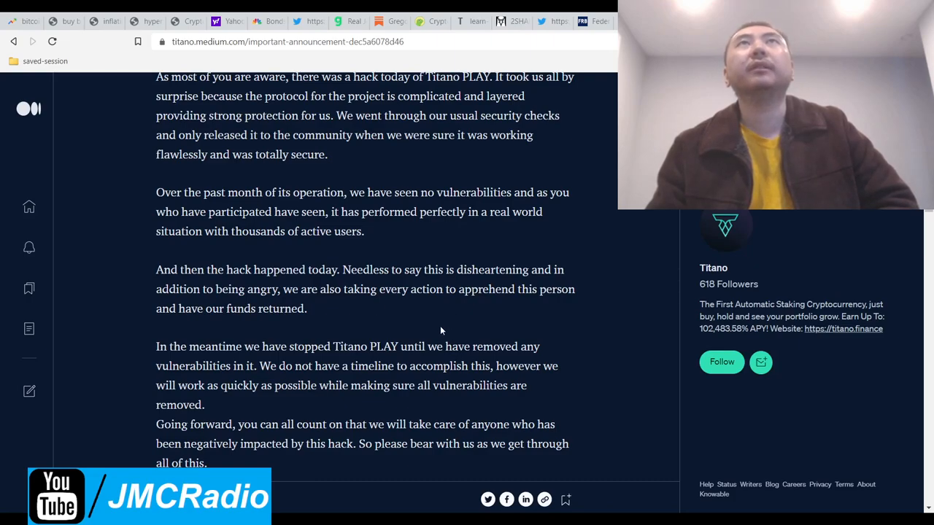
pyautogui.moveTo(198, 268); pyautogui.dragTo(276, 289)
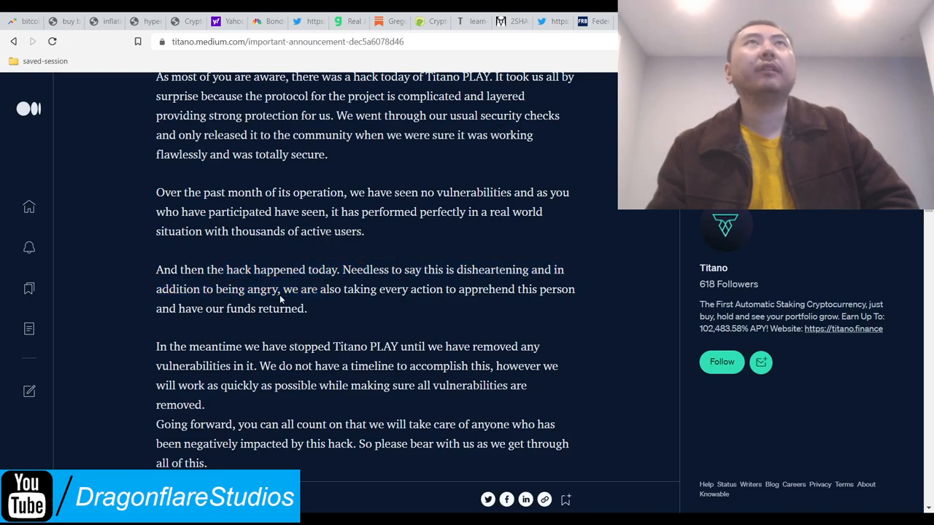
pyautogui.moveTo(351, 313)
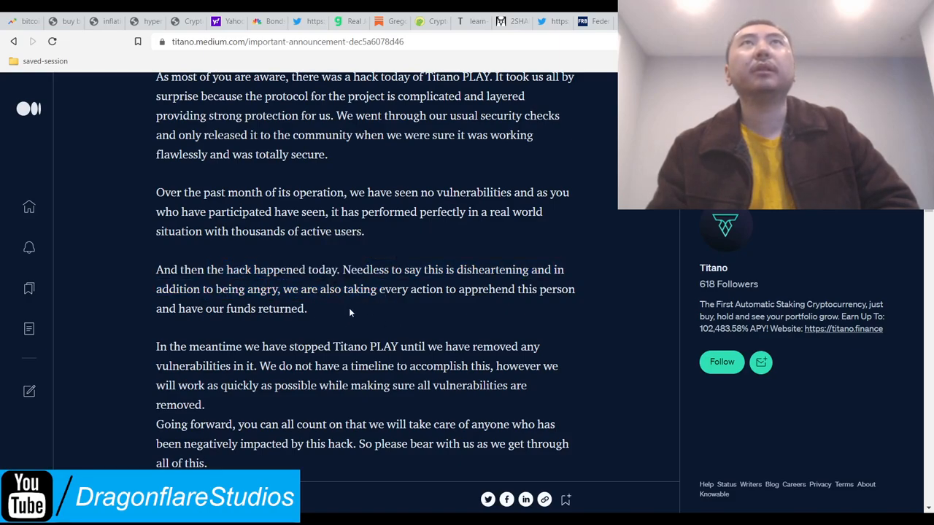
# Highlight the 'everyone can count on us' promise, the thanks and the rug pull FUD mention.
pyautogui.scroll(-3)
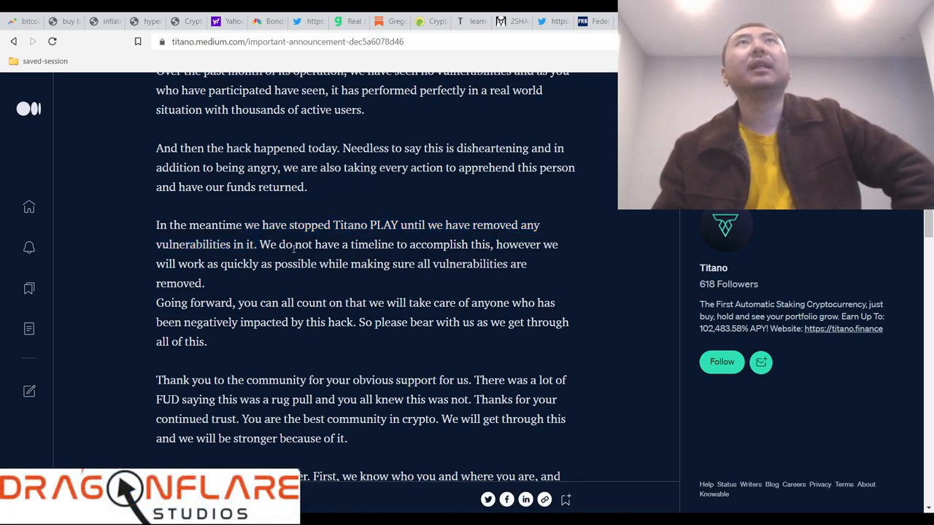
pyautogui.moveTo(293, 245); pyautogui.dragTo(508, 245)
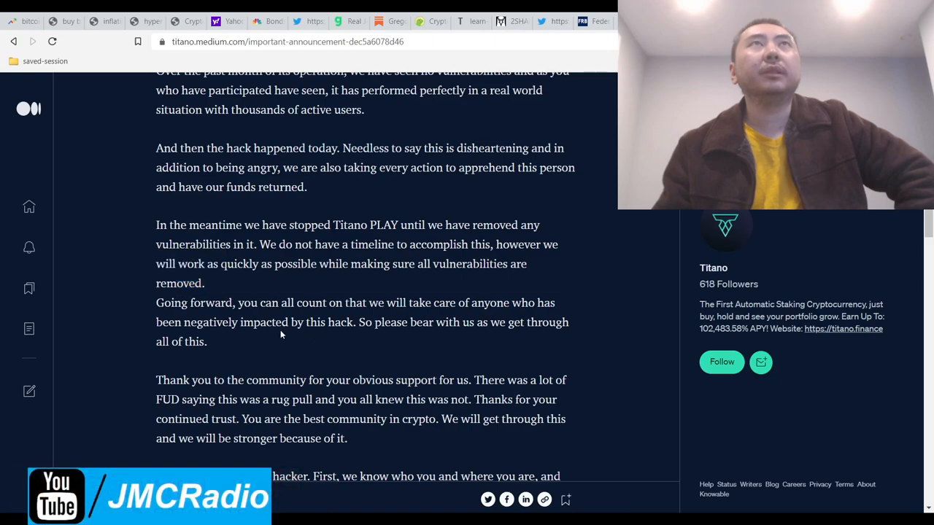
pyautogui.moveTo(235, 302); pyautogui.dragTo(376, 301)
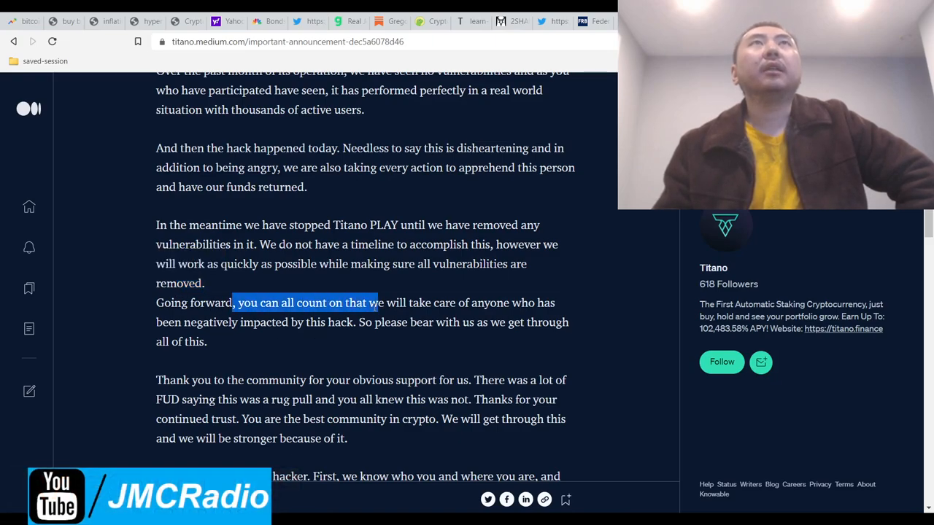
pyautogui.moveTo(376, 302); pyautogui.dragTo(454, 302)
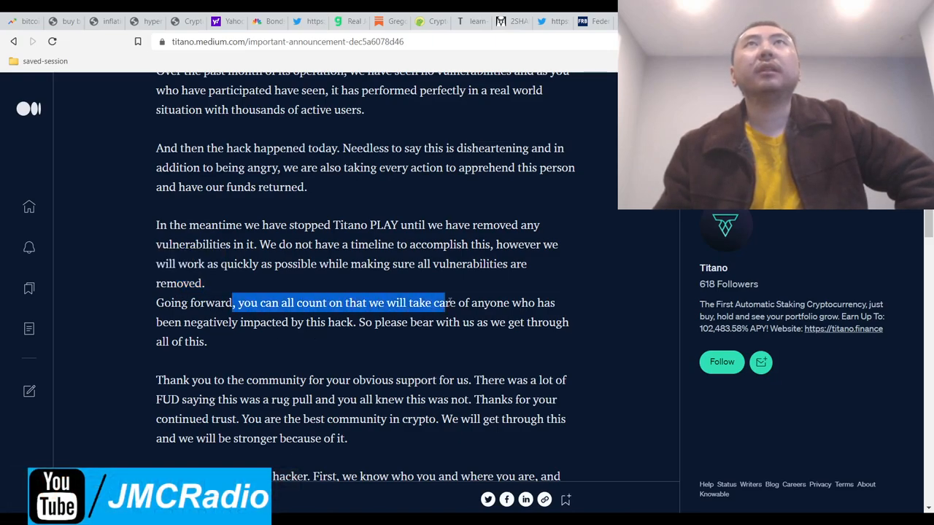
pyautogui.moveTo(444, 302); pyautogui.dragTo(352, 322)
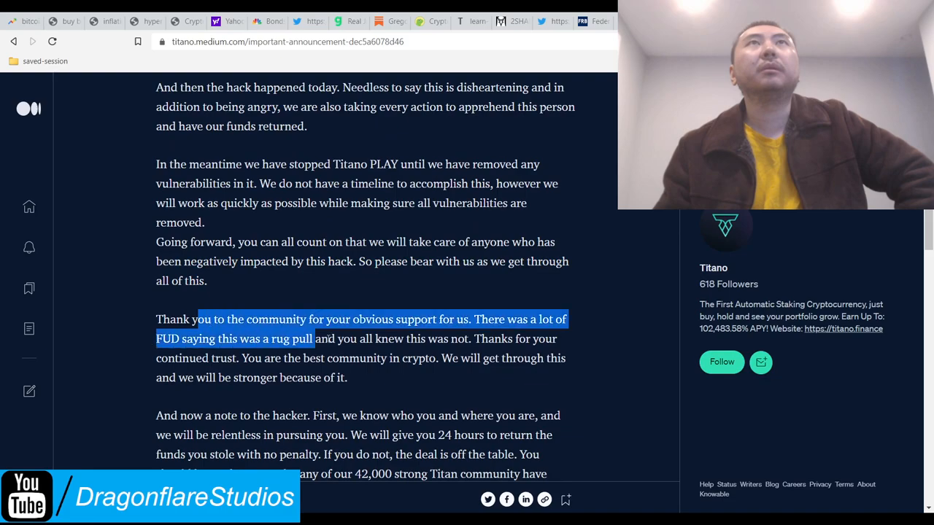
pyautogui.scroll(-3)
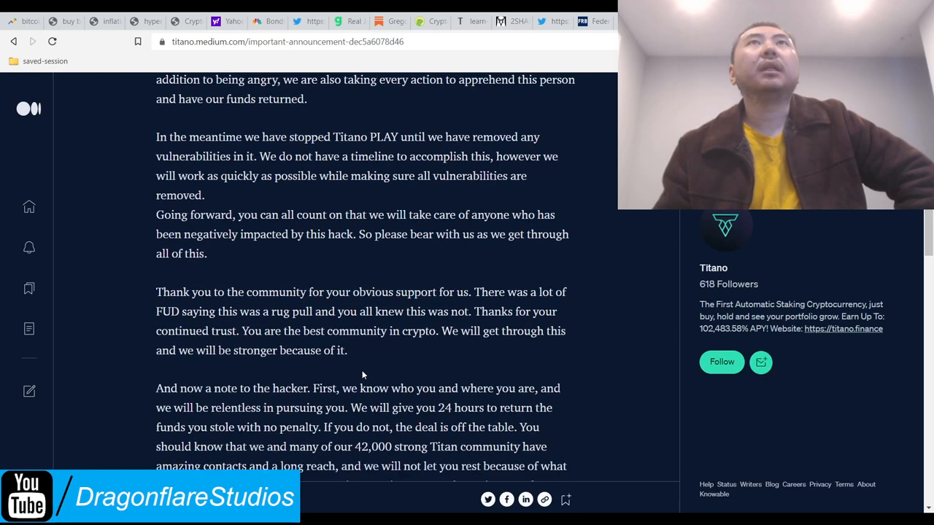
pyautogui.scroll(3)
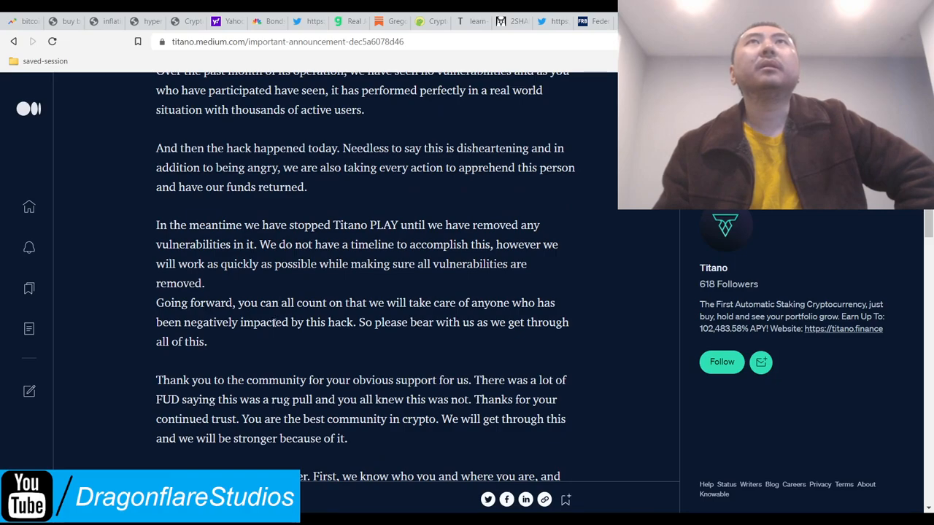
pyautogui.moveTo(155, 302); pyautogui.dragTo(274, 322)
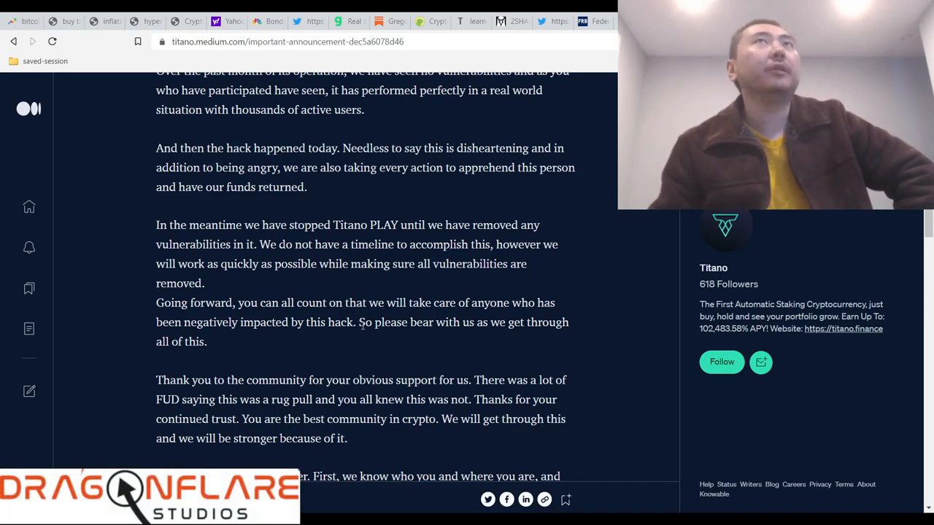
pyautogui.scroll(-3)
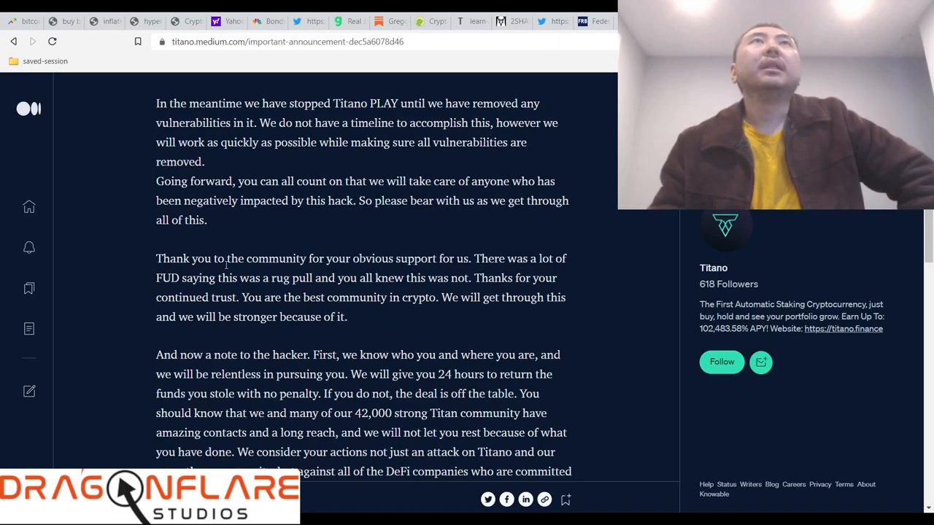
pyautogui.moveTo(192, 258); pyautogui.dragTo(528, 258)
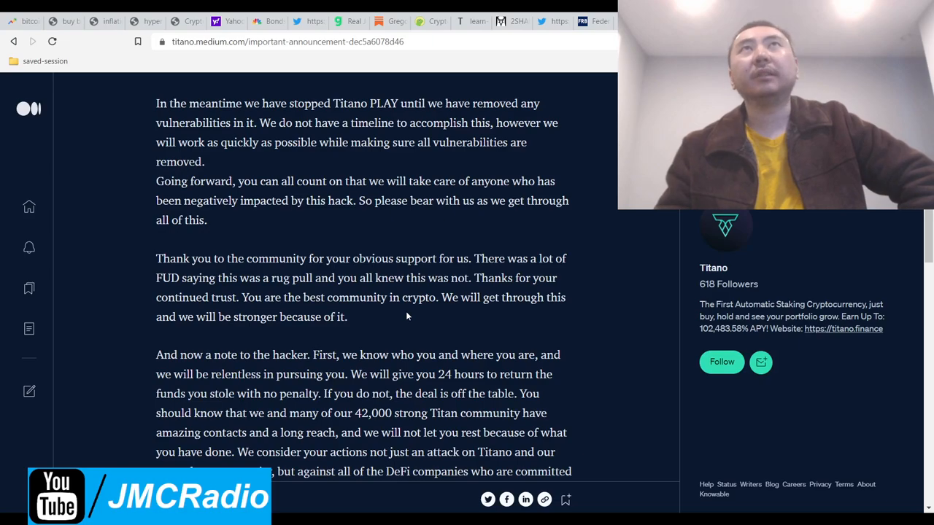
pyautogui.moveTo(260, 181); pyautogui.dragTo(389, 297)
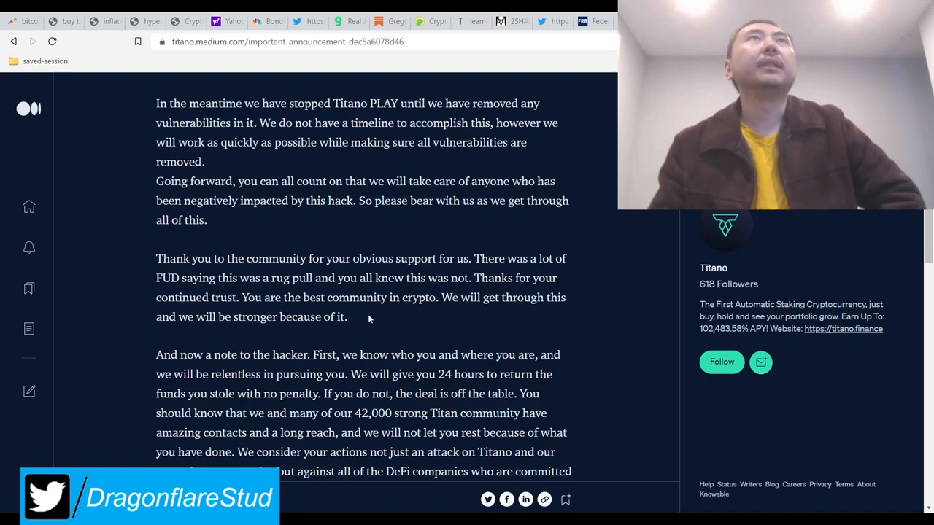
pyautogui.moveTo(284, 258); pyautogui.dragTo(537, 258)
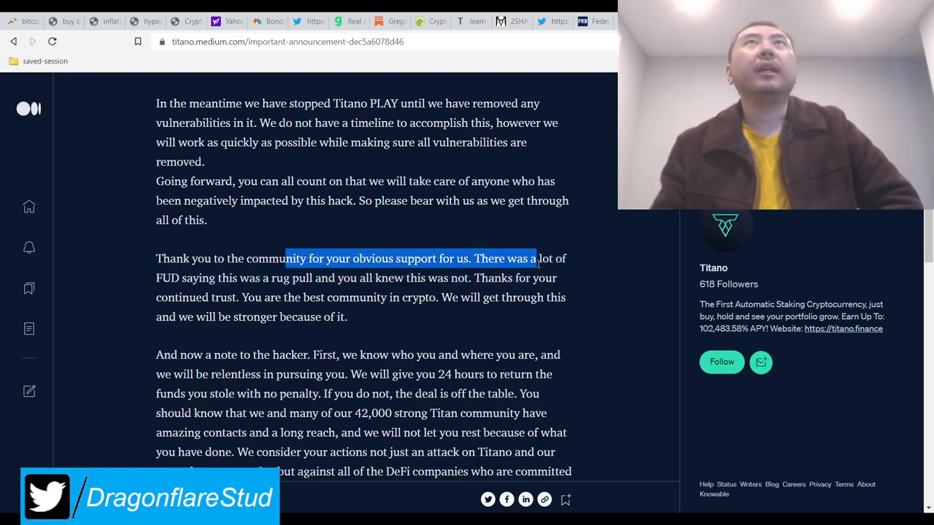
pyautogui.moveTo(537, 258); pyautogui.dragTo(470, 277)
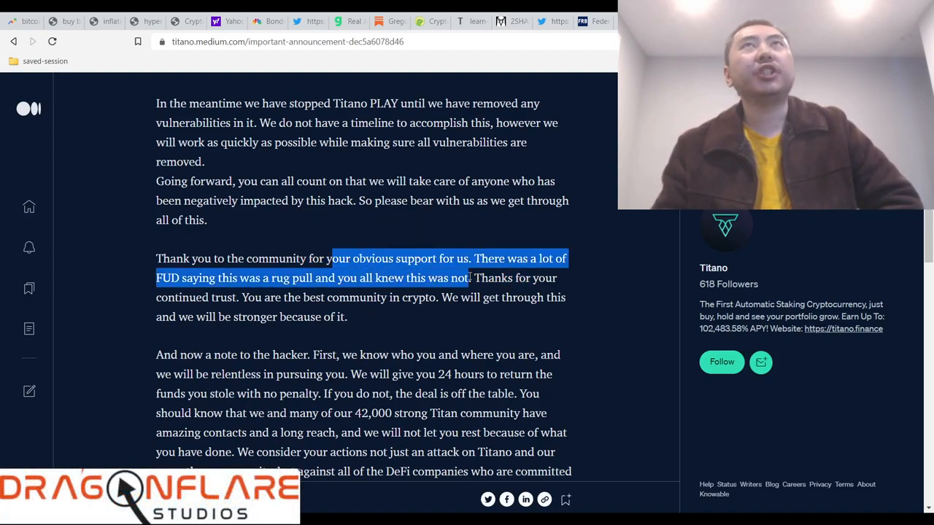
pyautogui.click(435, 274)
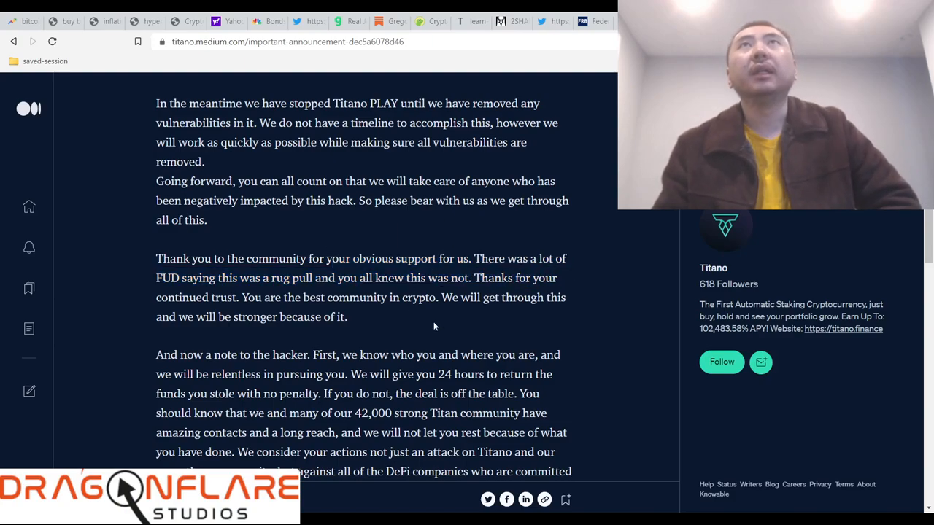
pyautogui.moveTo(433, 315)
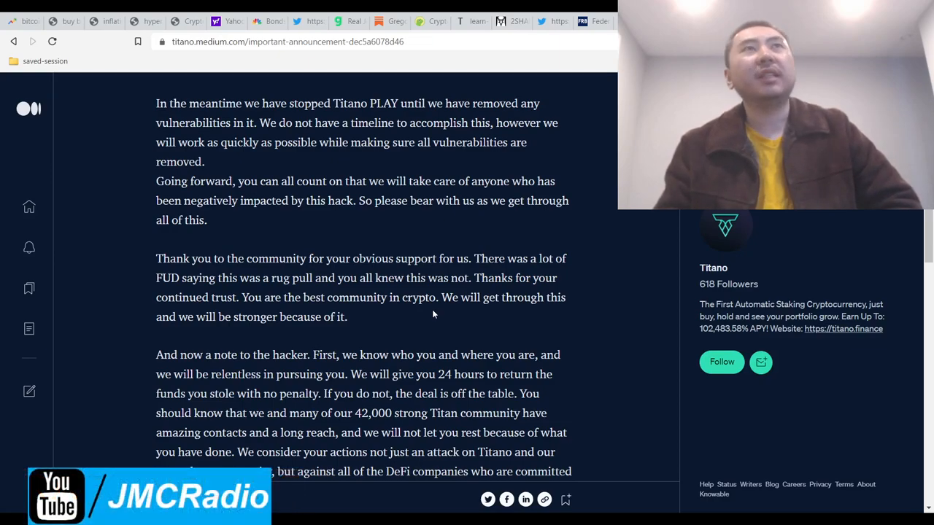
pyautogui.moveTo(327, 258); pyautogui.dragTo(348, 317)
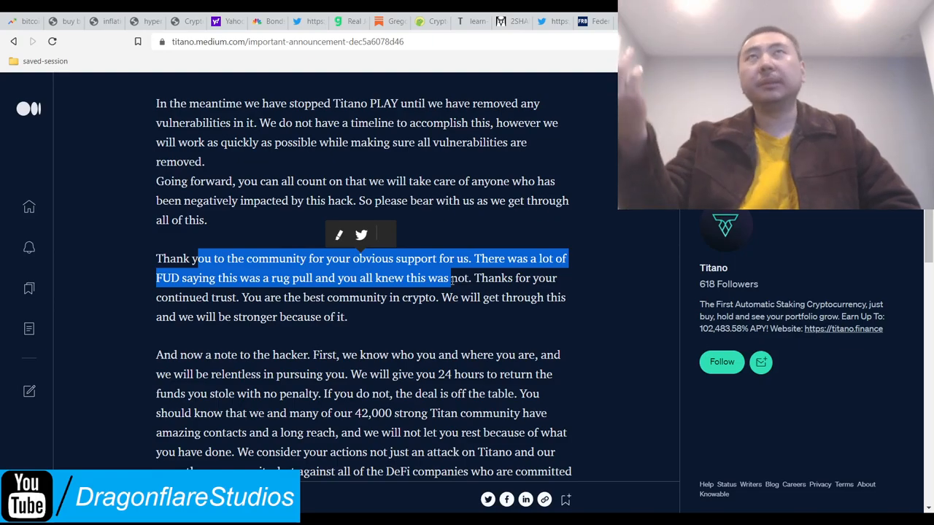
pyautogui.click(398, 297)
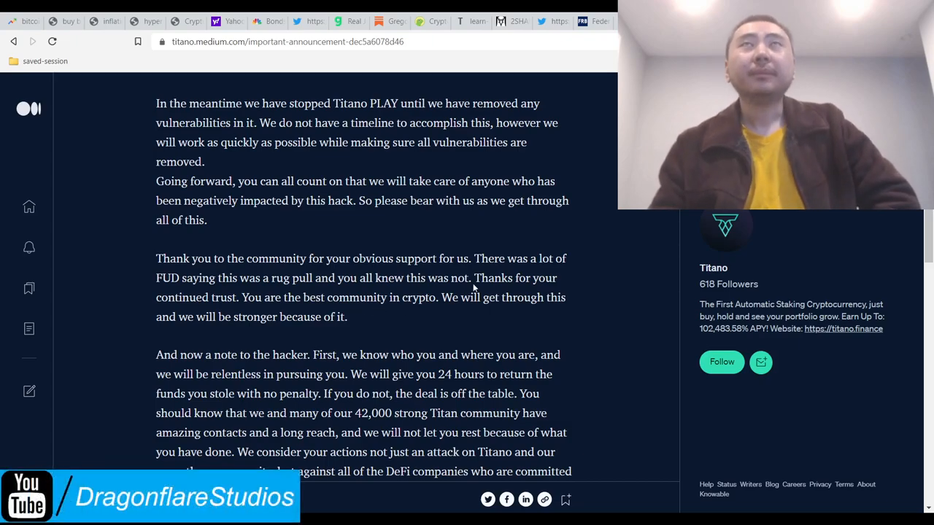
pyautogui.moveTo(472, 278); pyautogui.dragTo(481, 302)
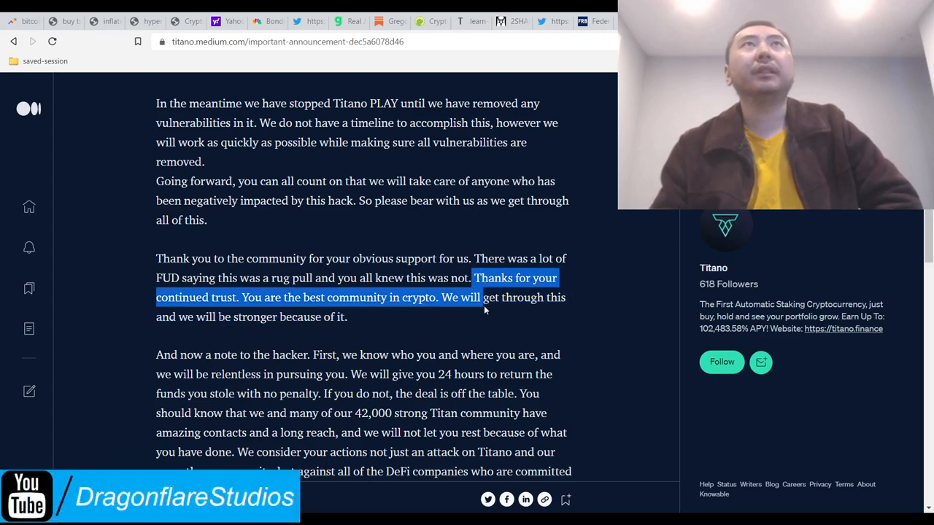
pyautogui.click(414, 321)
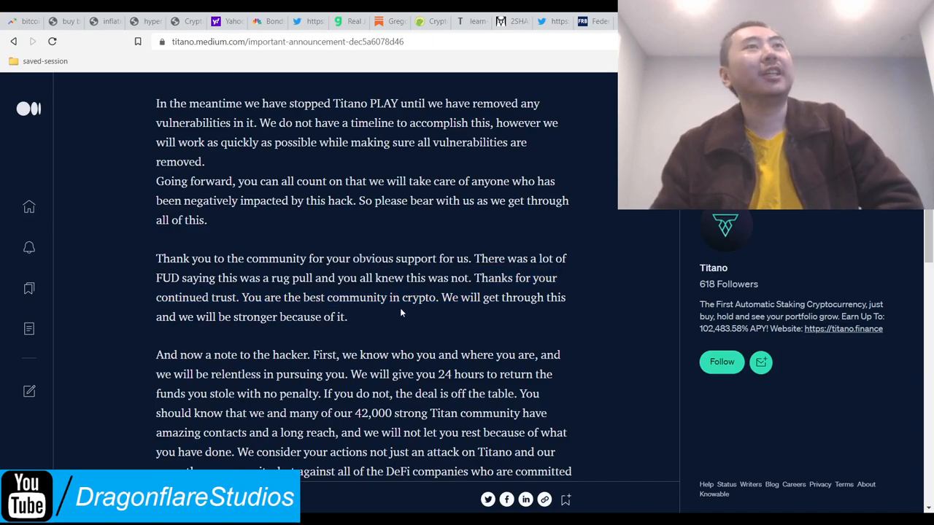
pyautogui.scroll(-3)
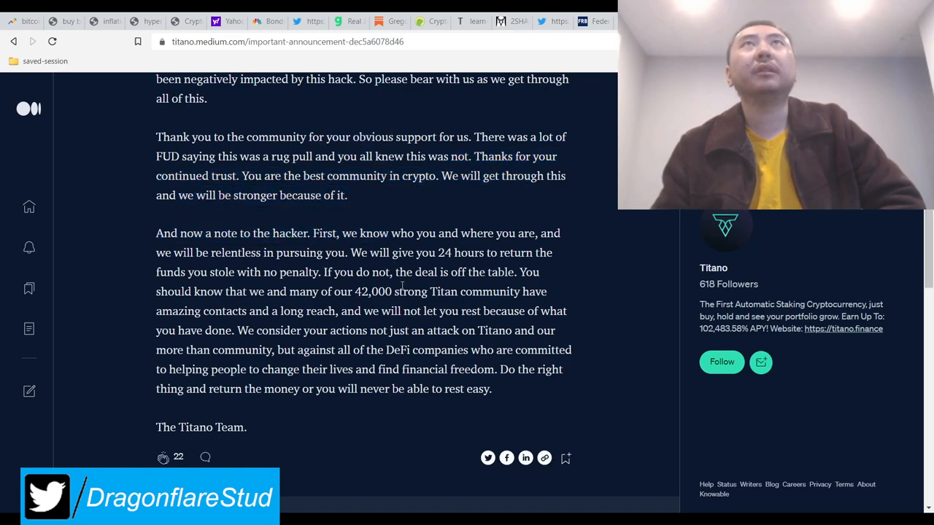
pyautogui.scroll(3)
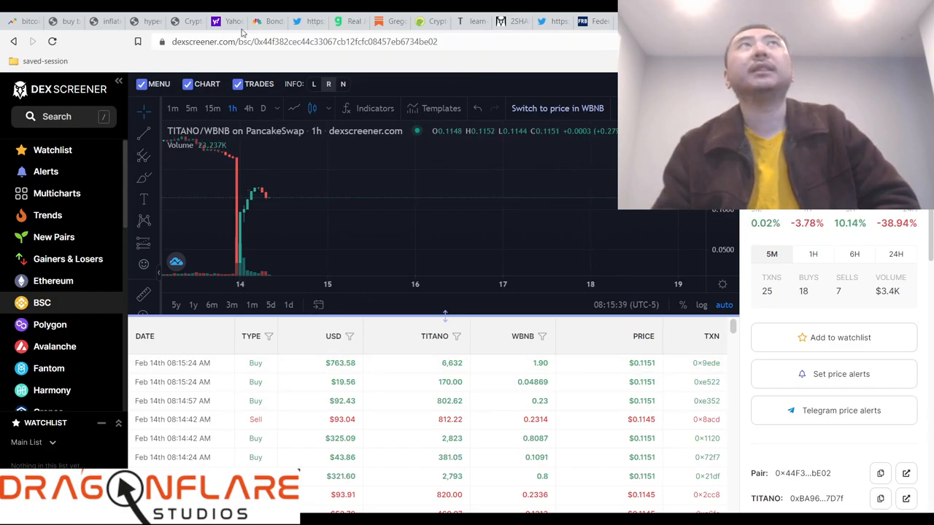
# Bring the DEX Screener TITANO/WBNB tab back to the front.
pyautogui.click(226, 21)
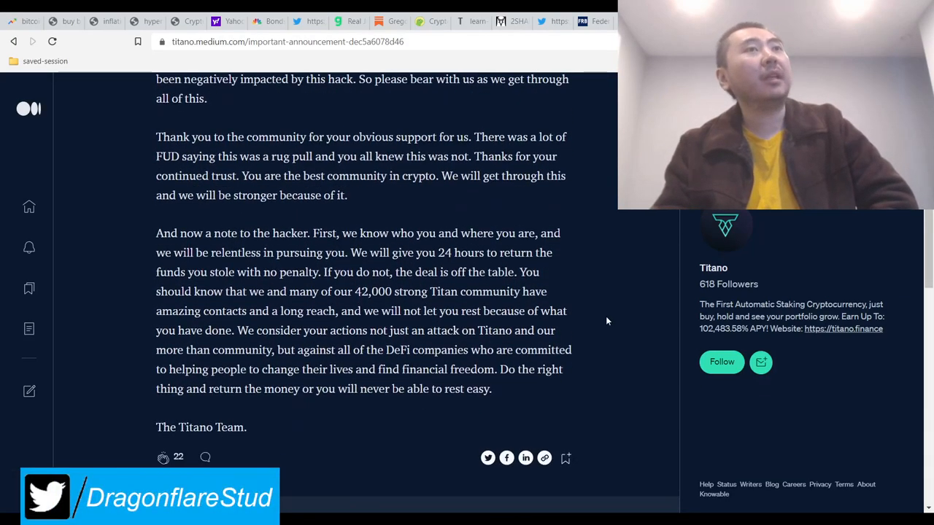
pyautogui.moveTo(621, 318)
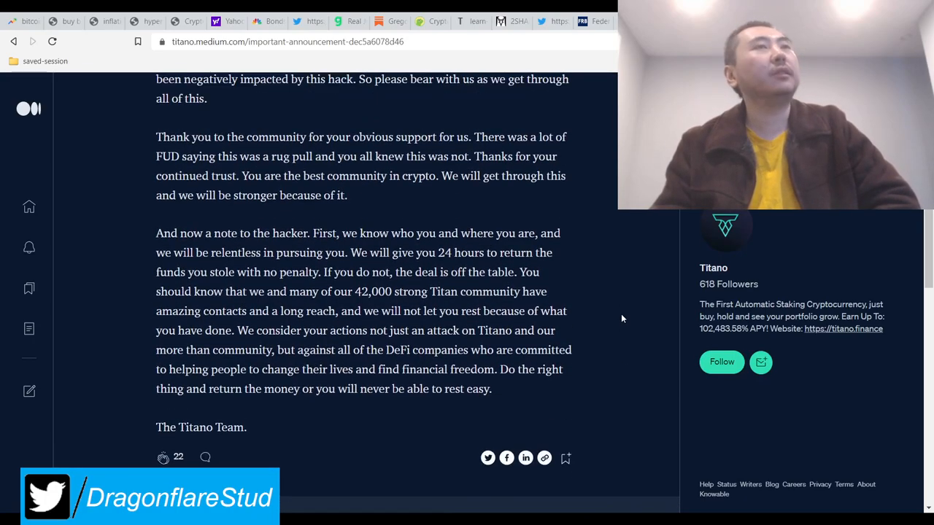
pyautogui.scroll(3)
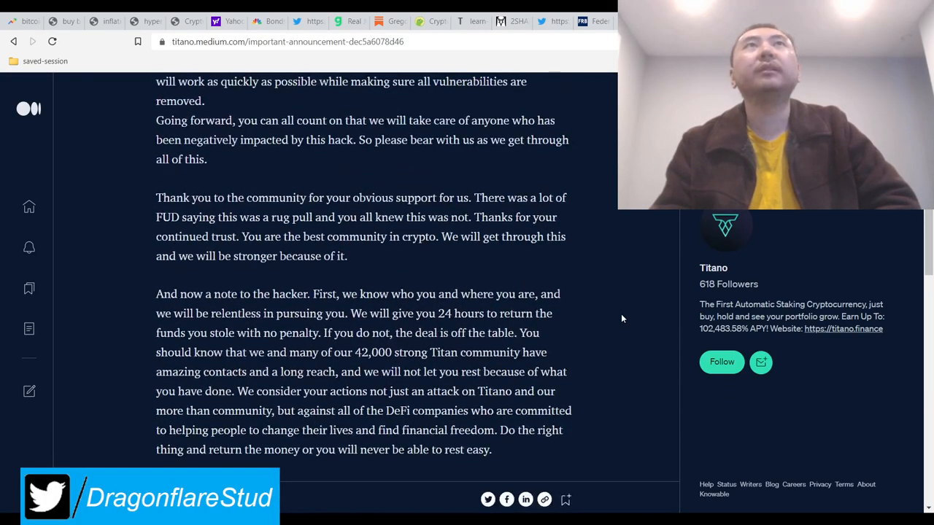
pyautogui.scroll(-3)
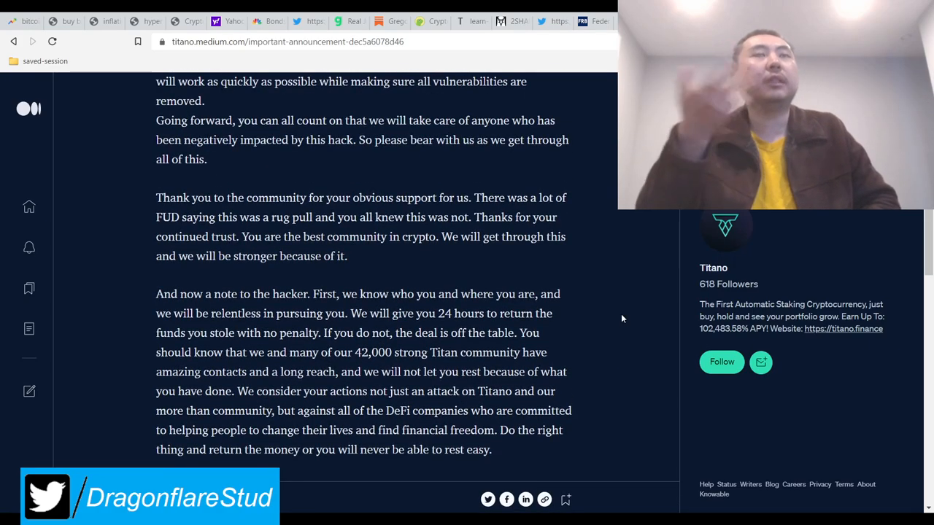
pyautogui.scroll(-3)
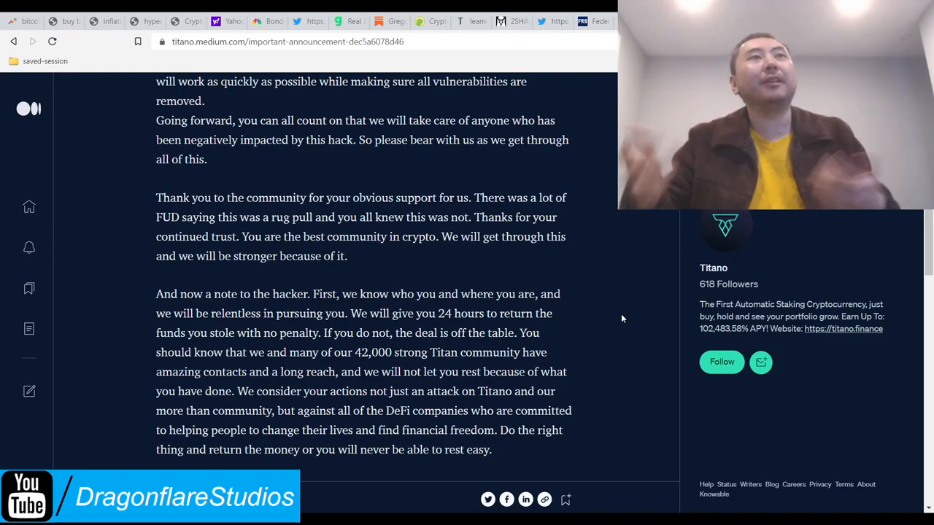
pyautogui.scroll(-3)
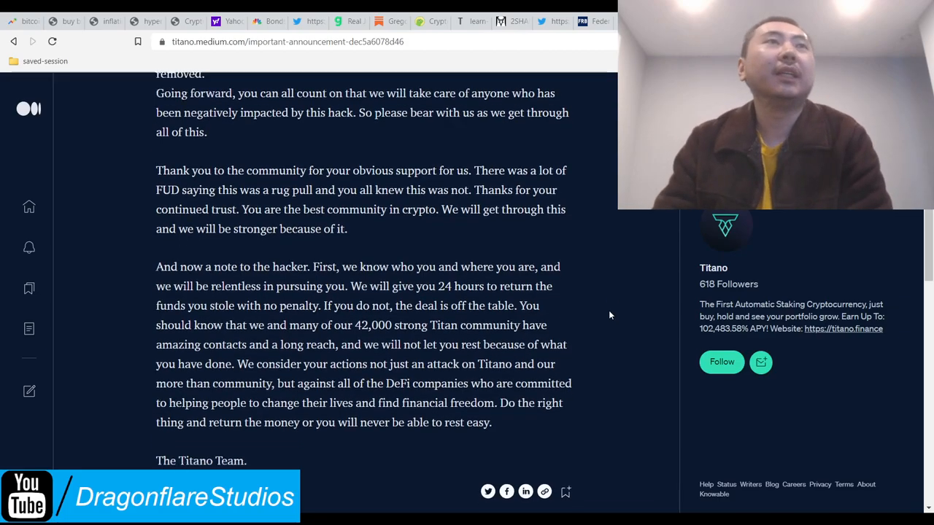
pyautogui.scroll(-3)
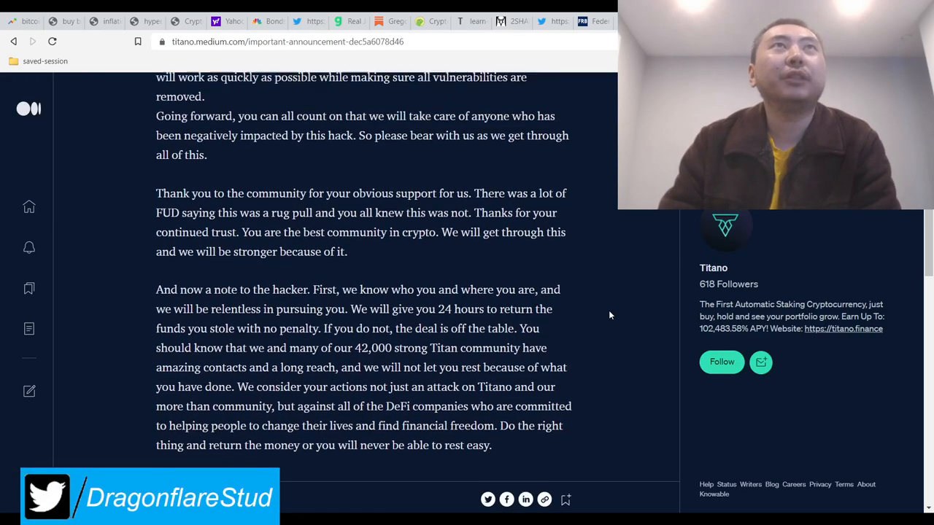
pyautogui.scroll(-3)
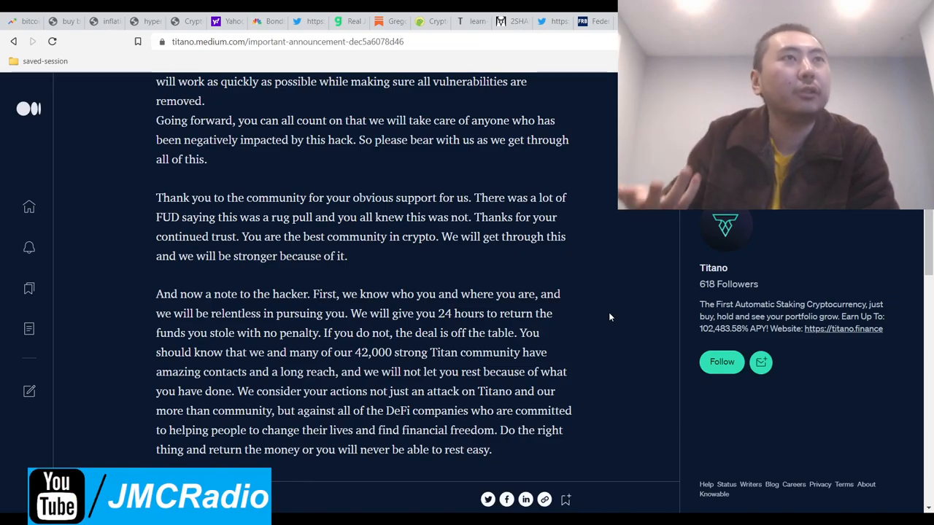
pyautogui.scroll(-3)
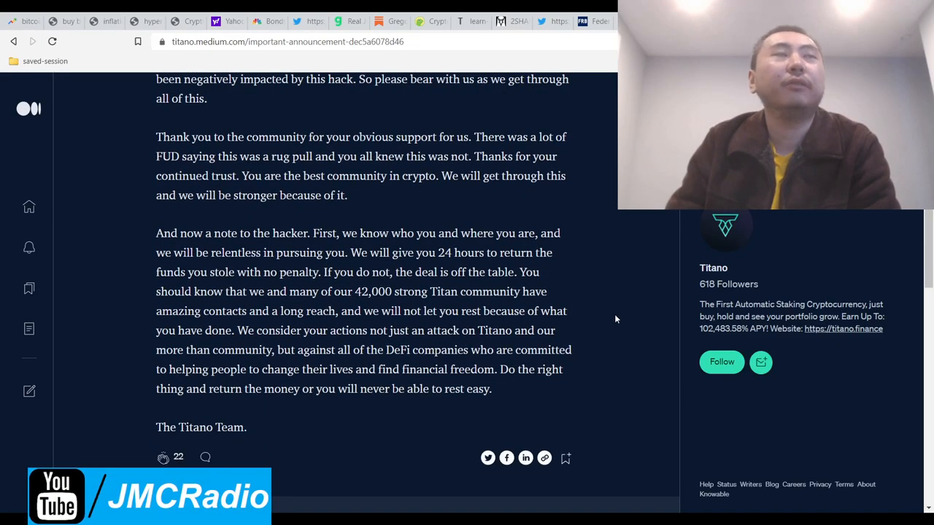
pyautogui.scroll(3)
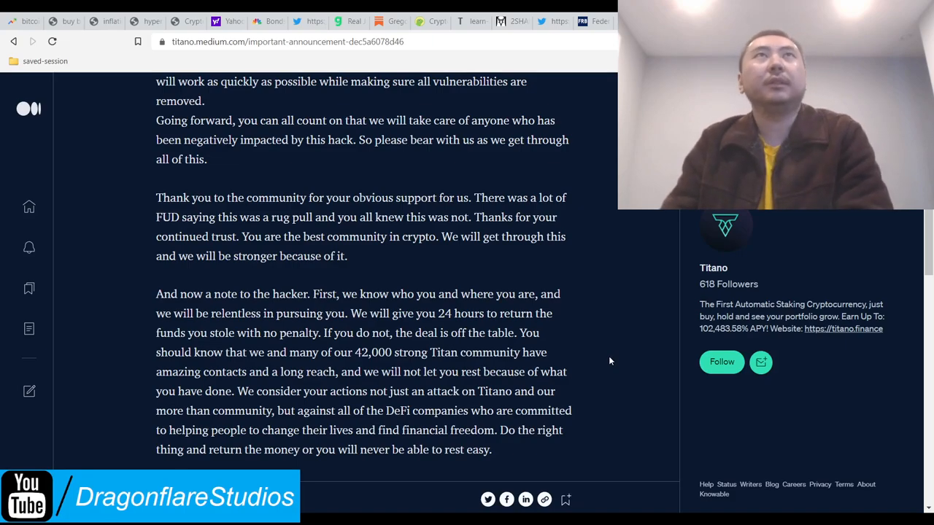
pyautogui.moveTo(178, 294); pyautogui.dragTo(309, 295)
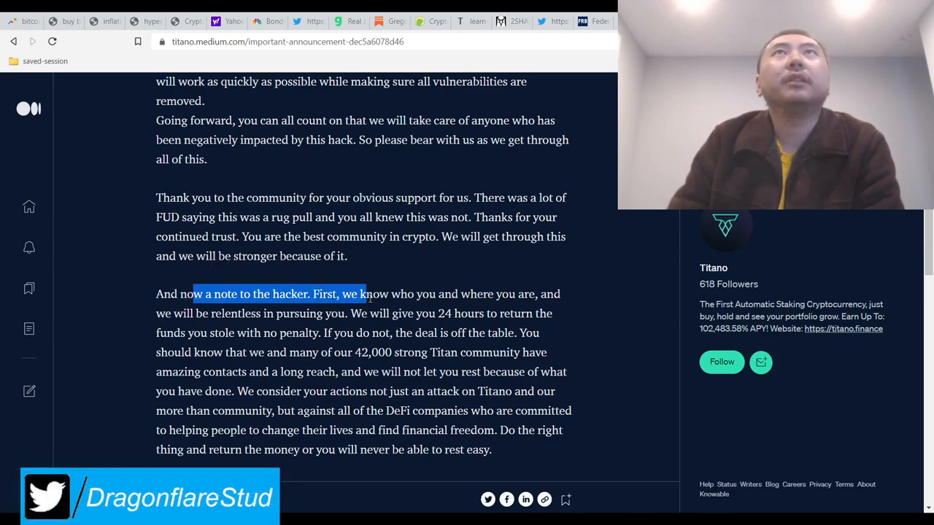
pyautogui.moveTo(364, 294); pyautogui.dragTo(435, 295)
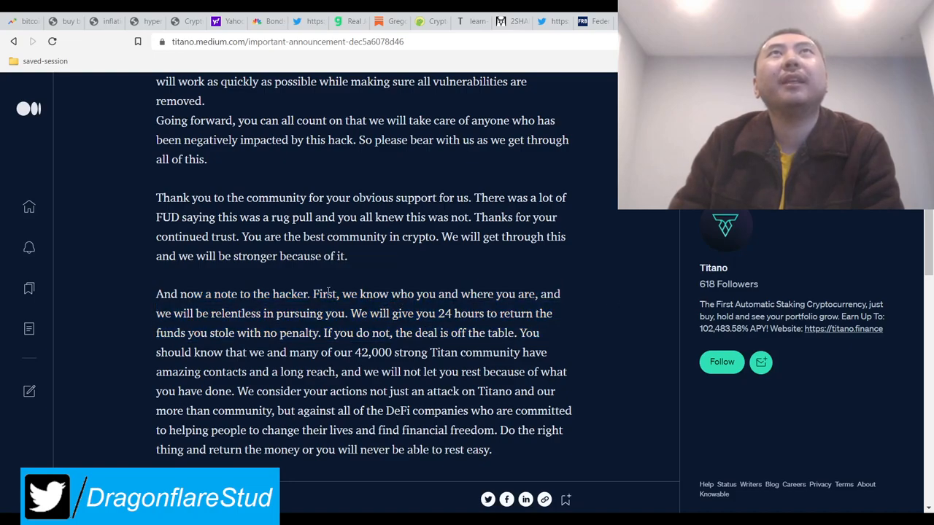
pyautogui.moveTo(326, 294); pyautogui.dragTo(452, 294)
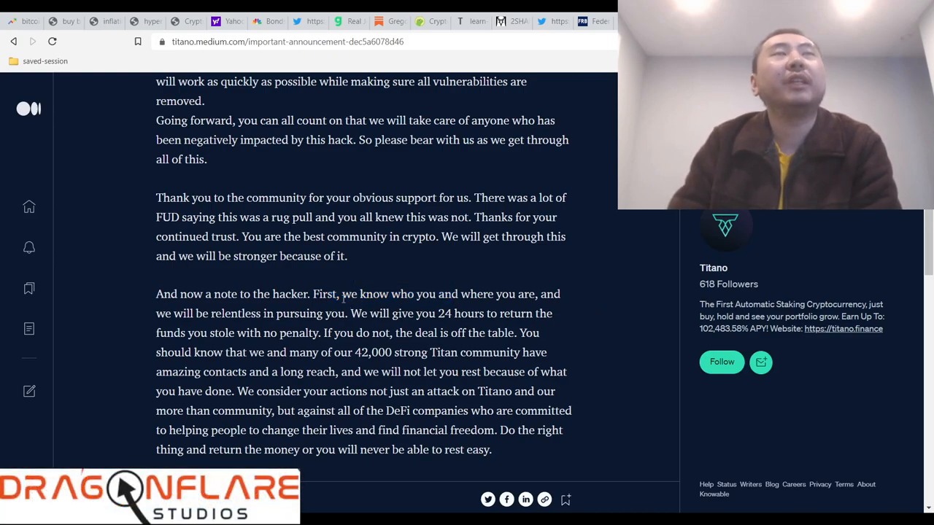
pyautogui.moveTo(341, 294); pyautogui.dragTo(432, 294)
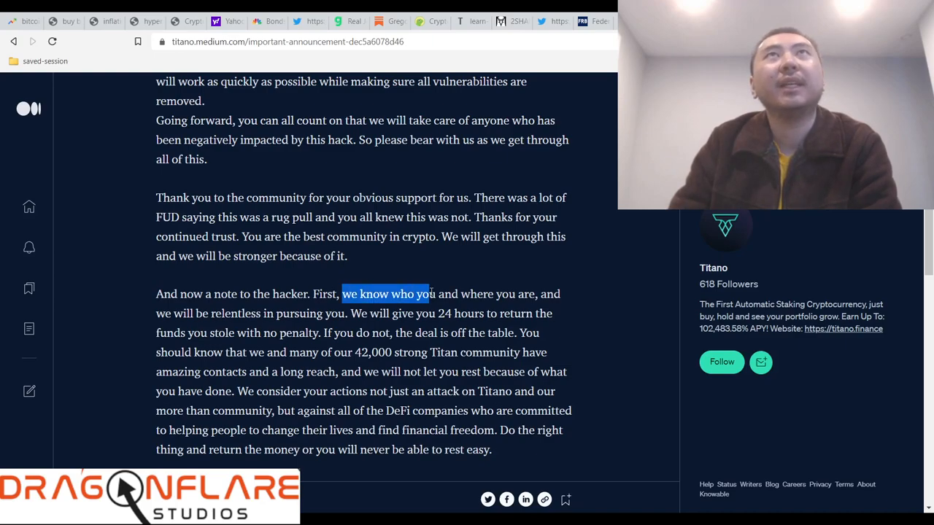
pyautogui.moveTo(430, 295); pyautogui.dragTo(493, 294)
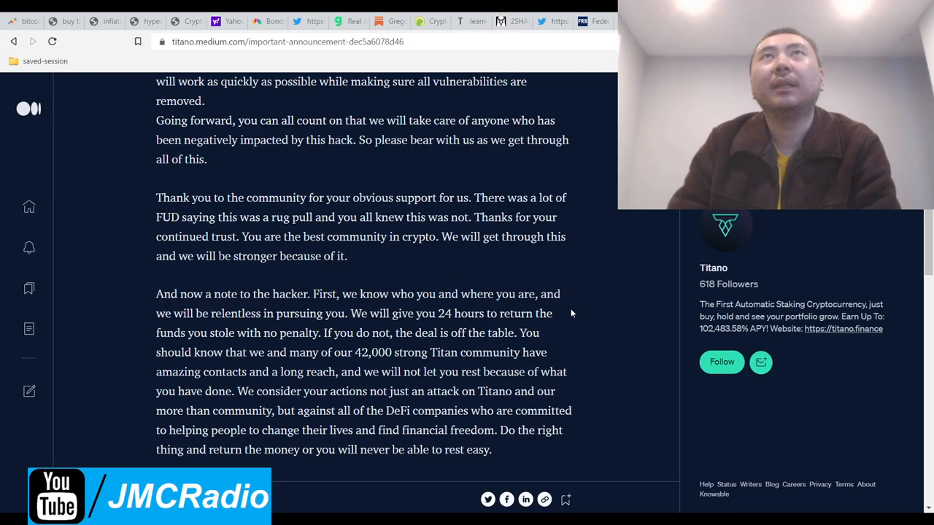
pyautogui.moveTo(332, 295); pyautogui.dragTo(458, 295)
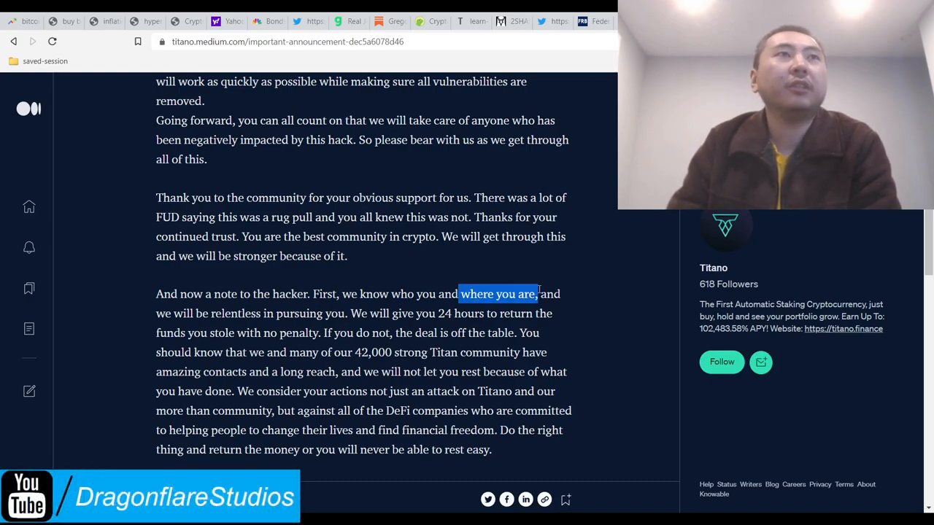
pyautogui.click(589, 313)
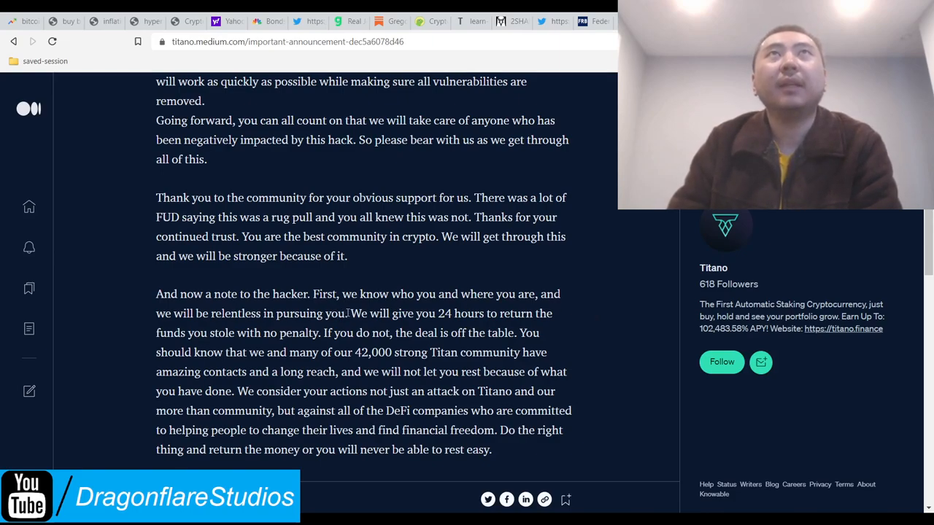
pyautogui.moveTo(154, 294); pyautogui.dragTo(338, 312)
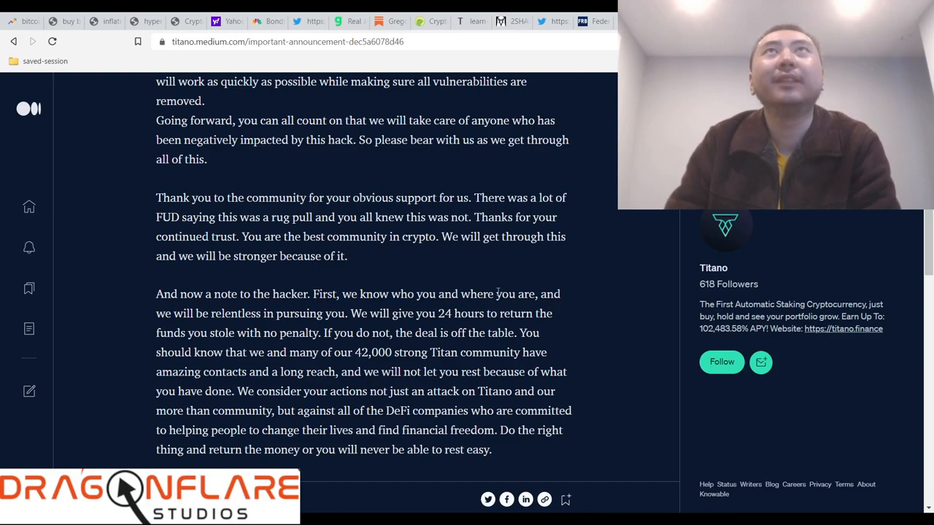
pyautogui.moveTo(328, 295); pyautogui.dragTo(422, 295)
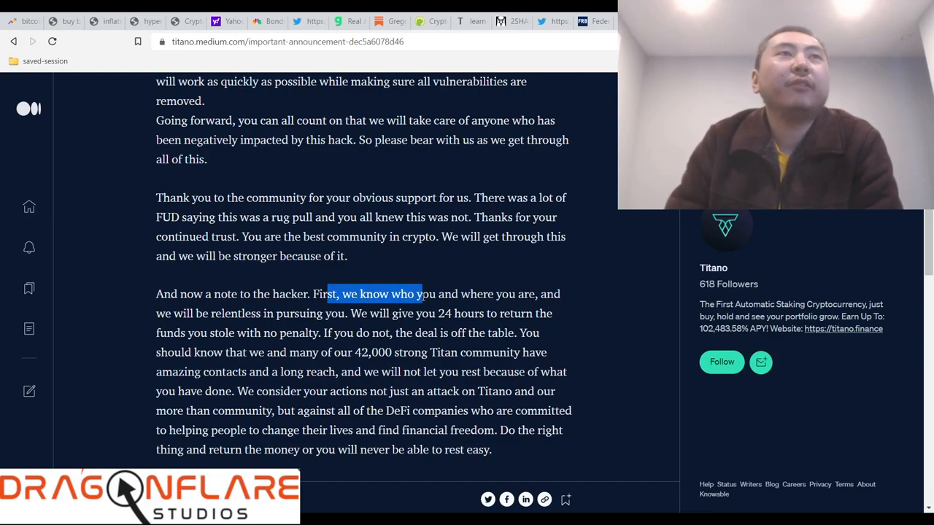
pyautogui.moveTo(327, 294); pyautogui.dragTo(452, 295)
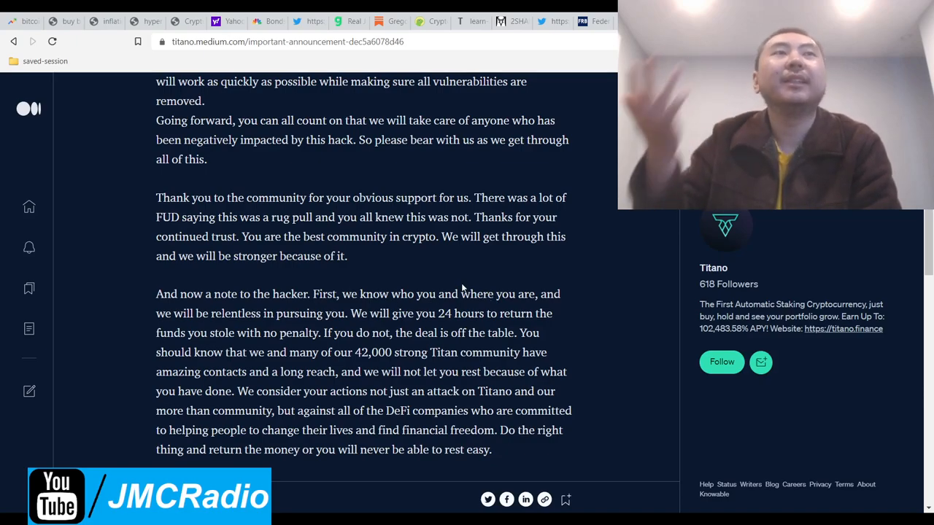
pyautogui.moveTo(341, 295); pyautogui.dragTo(458, 294)
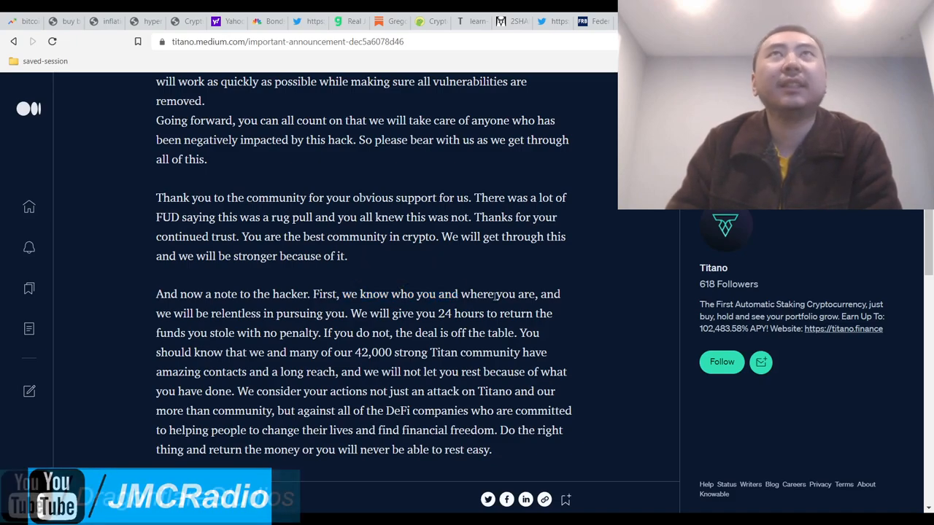
pyautogui.moveTo(461, 295); pyautogui.dragTo(533, 295)
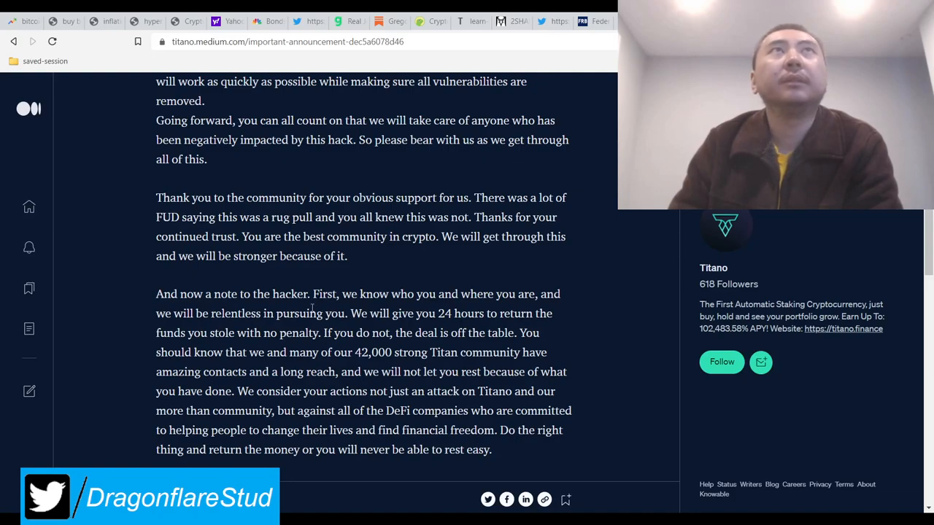
pyautogui.moveTo(164, 313); pyautogui.dragTo(259, 314)
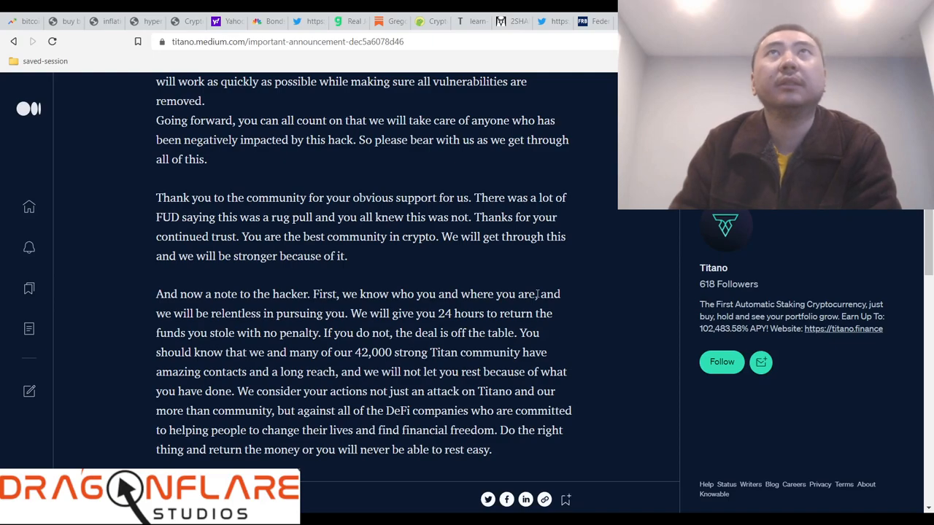
pyautogui.moveTo(343, 295); pyautogui.dragTo(538, 294)
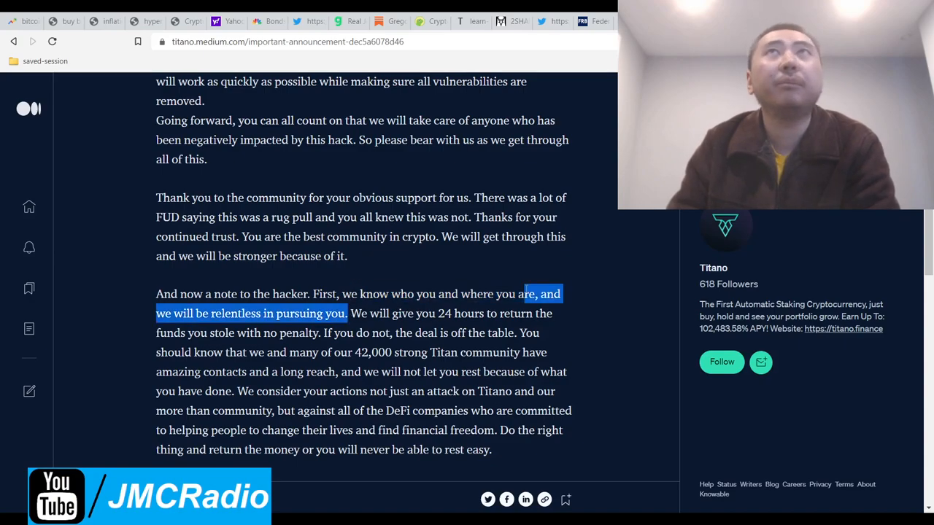
pyautogui.click(583, 314)
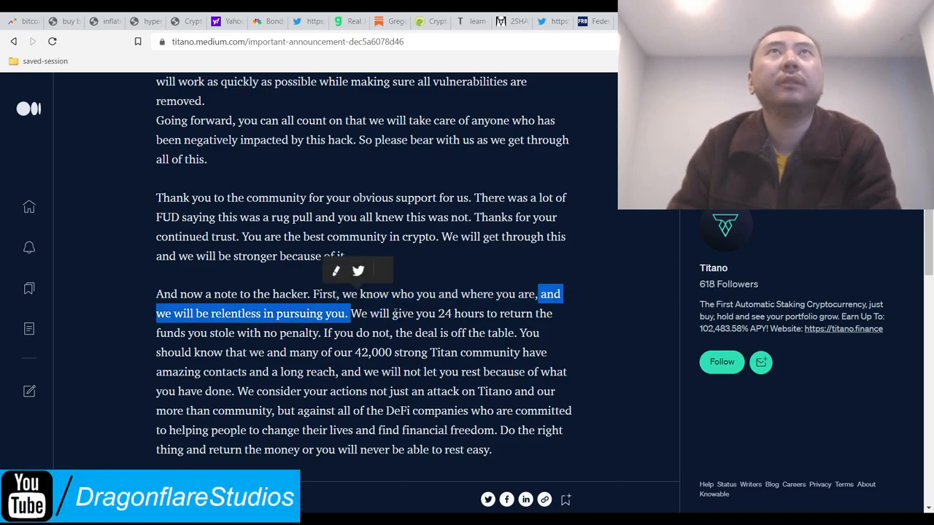
pyautogui.moveTo(359, 312); pyautogui.dragTo(472, 312)
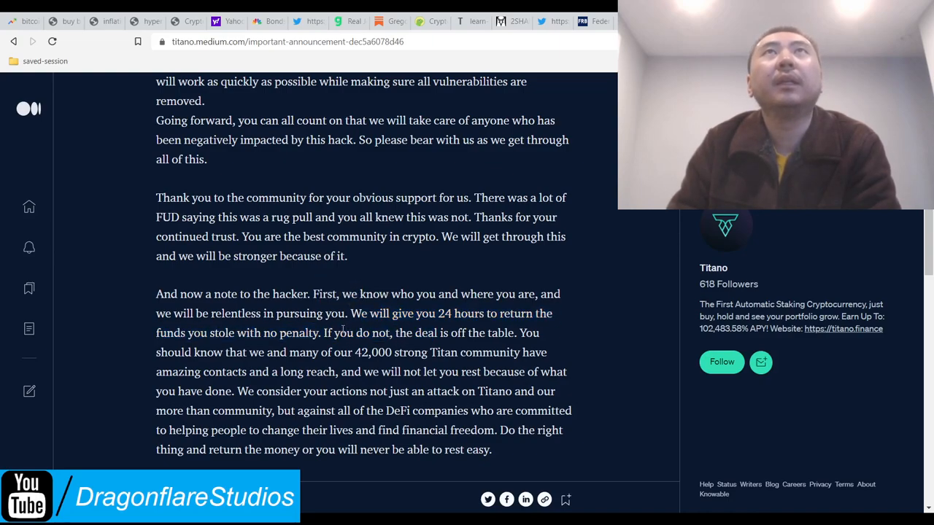
pyautogui.moveTo(280, 351); pyautogui.dragTo(472, 352)
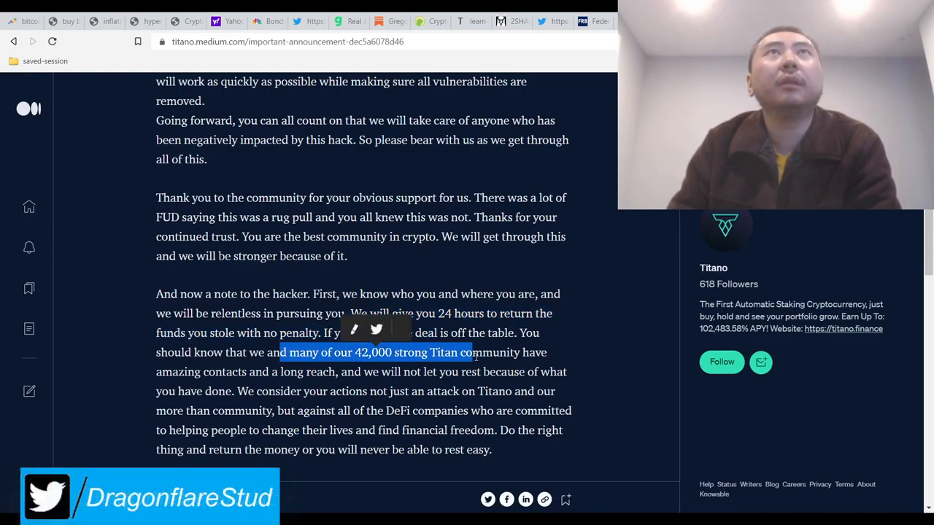
pyautogui.scroll(-3)
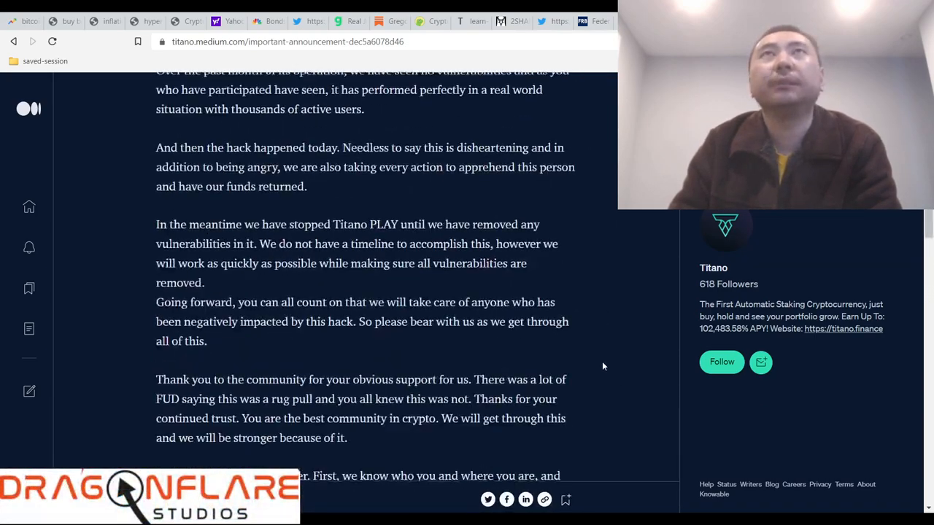
pyautogui.scroll(-3)
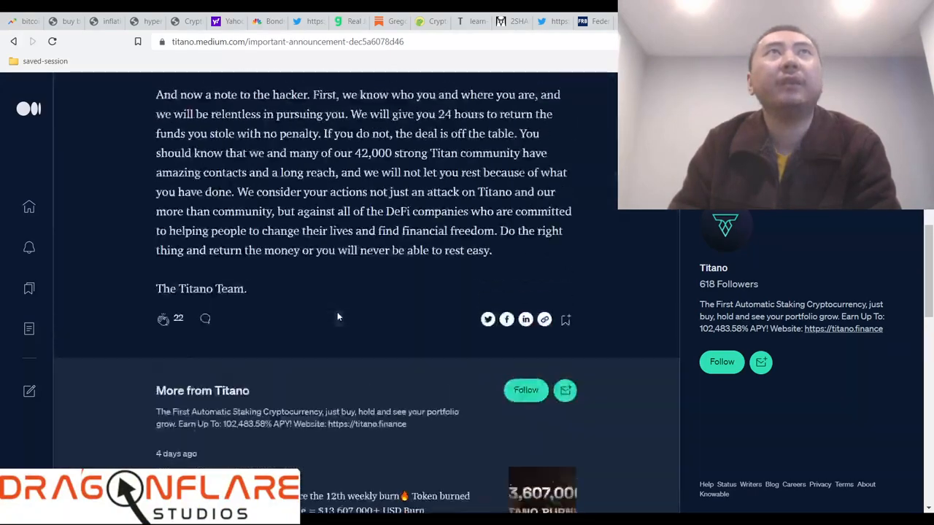
pyautogui.scroll(3)
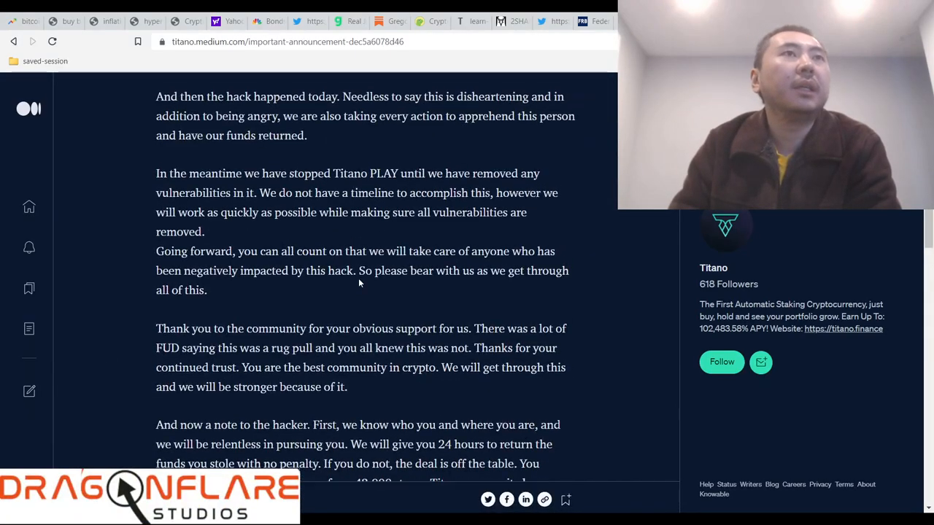
pyautogui.scroll(3)
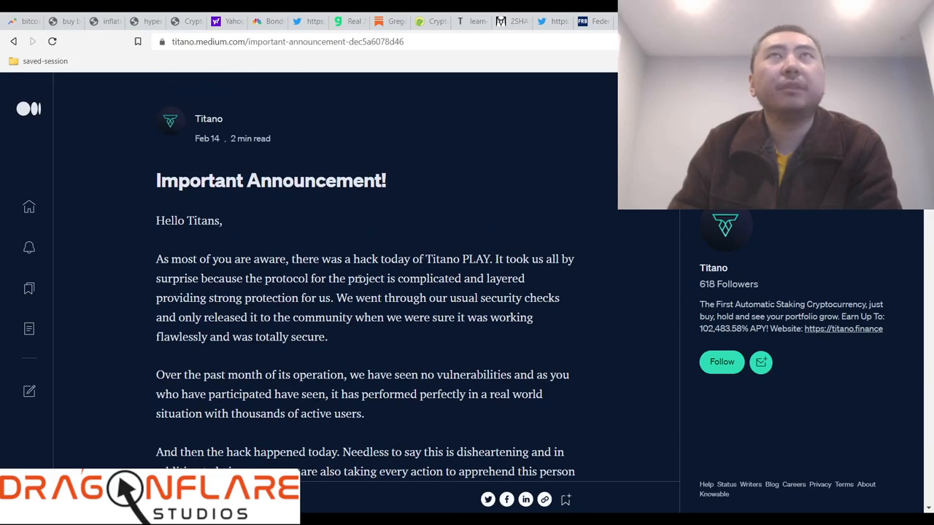
pyautogui.scroll(-3)
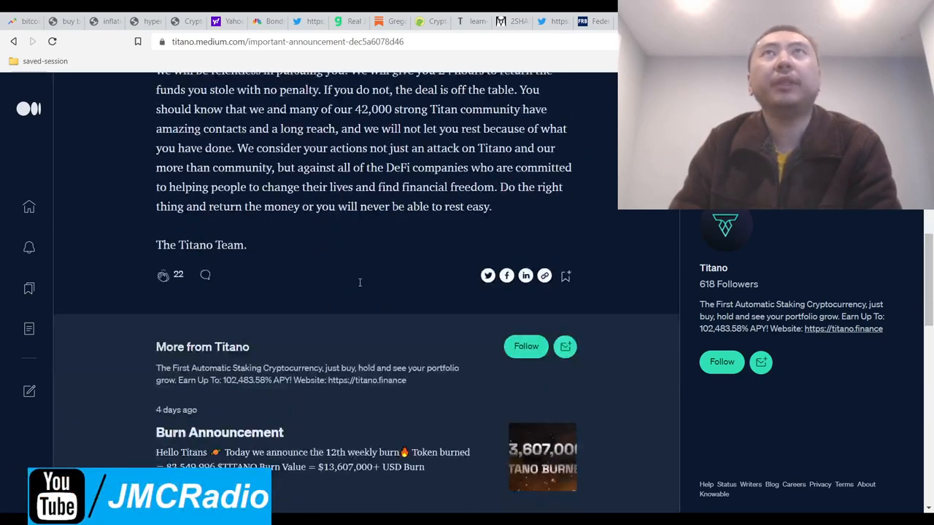
pyautogui.scroll(3)
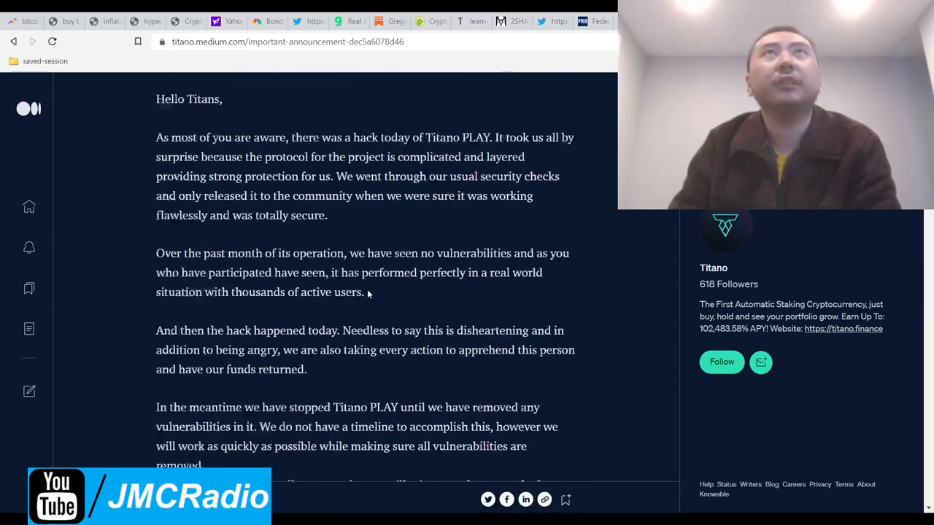
pyautogui.scroll(-3)
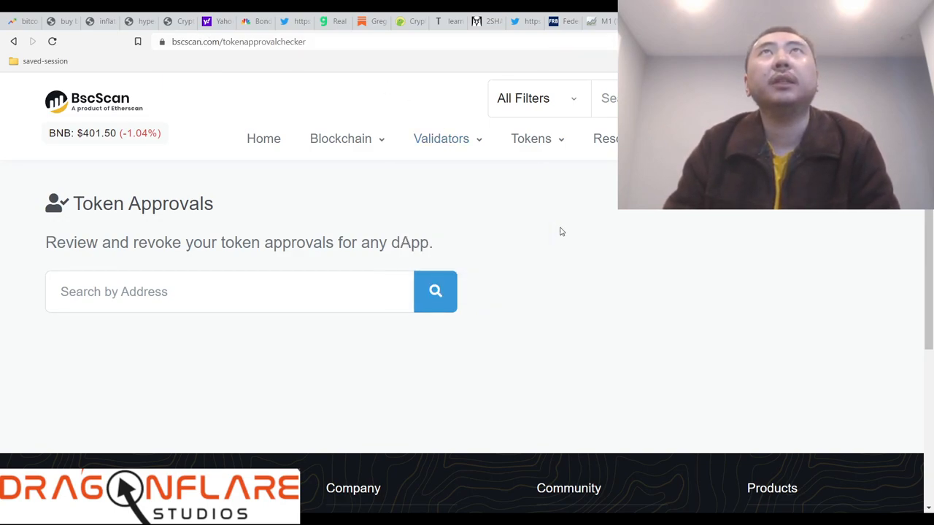
# Scroll the Token Approvals checker page to the footer and back up.
pyautogui.scroll(-3)
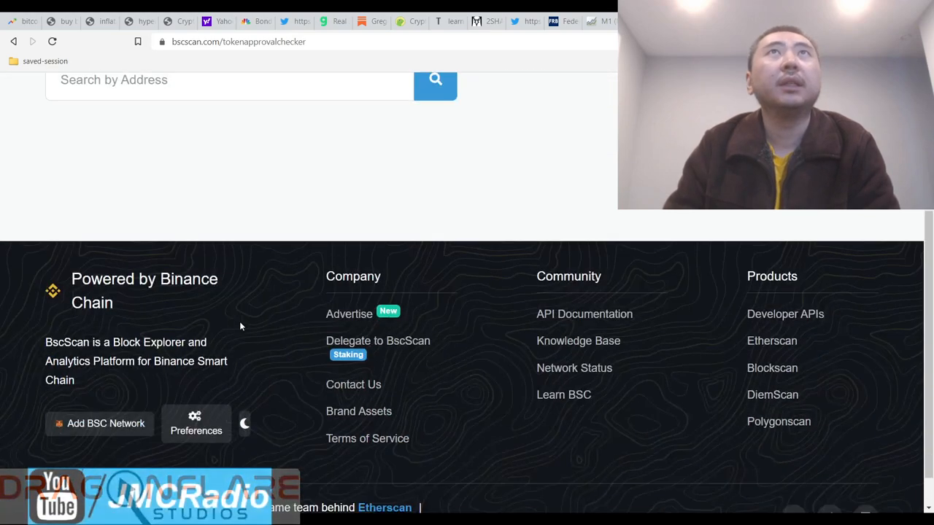
pyautogui.scroll(3)
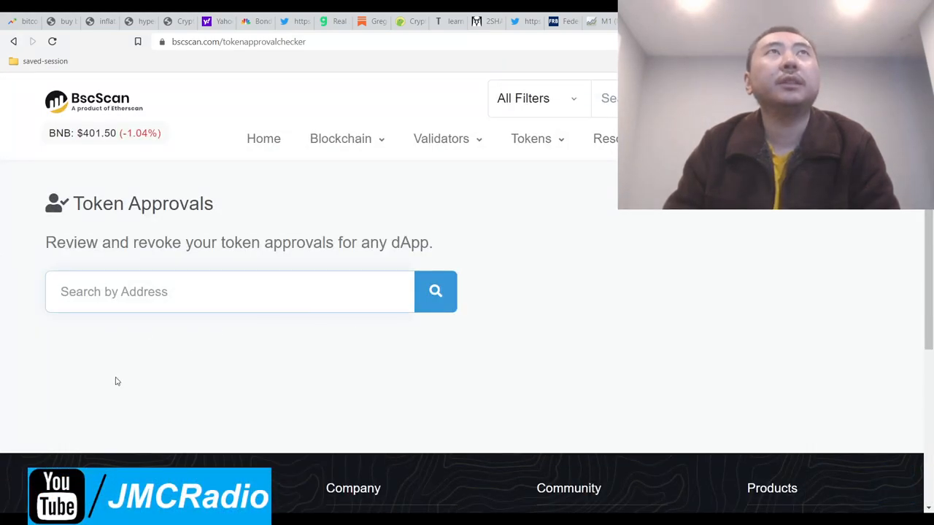
pyautogui.scroll(-3)
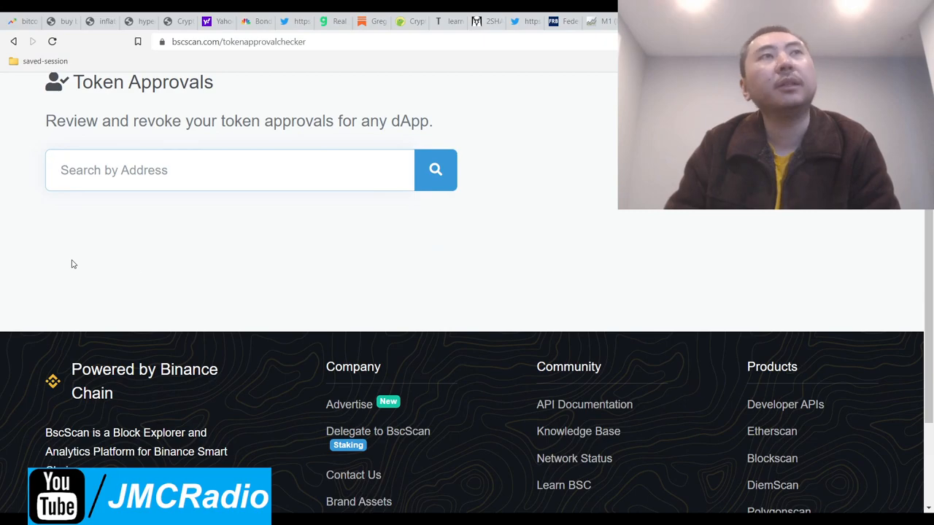
pyautogui.scroll(3)
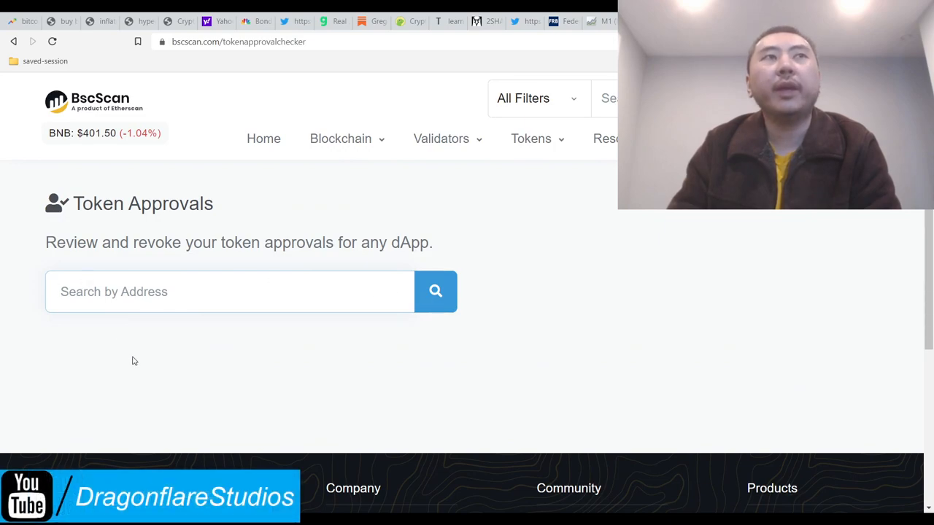
pyautogui.moveTo(320, 356)
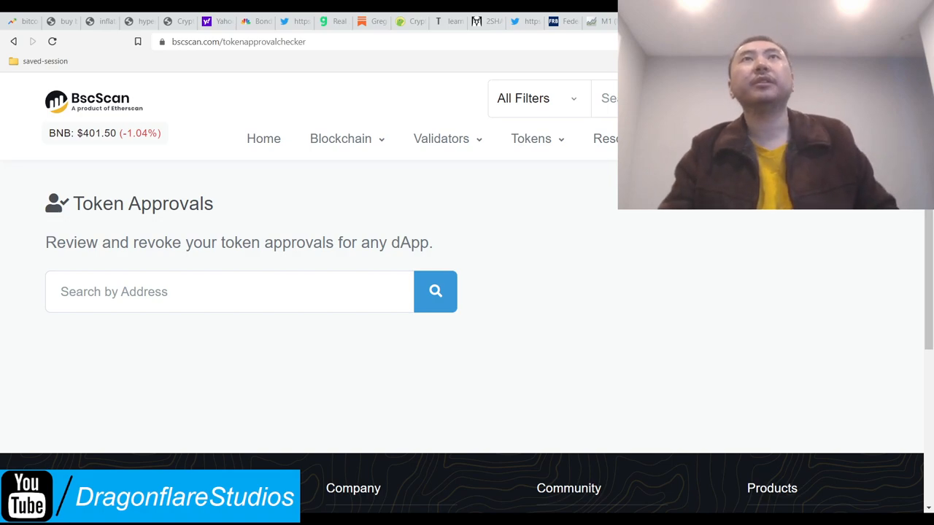
# Enter '"StakePrizePool" and REMOVE IT.' as a reminder in the Search by Address box.
pyautogui.write('"StakePrizePool" and REMOVE IT.')
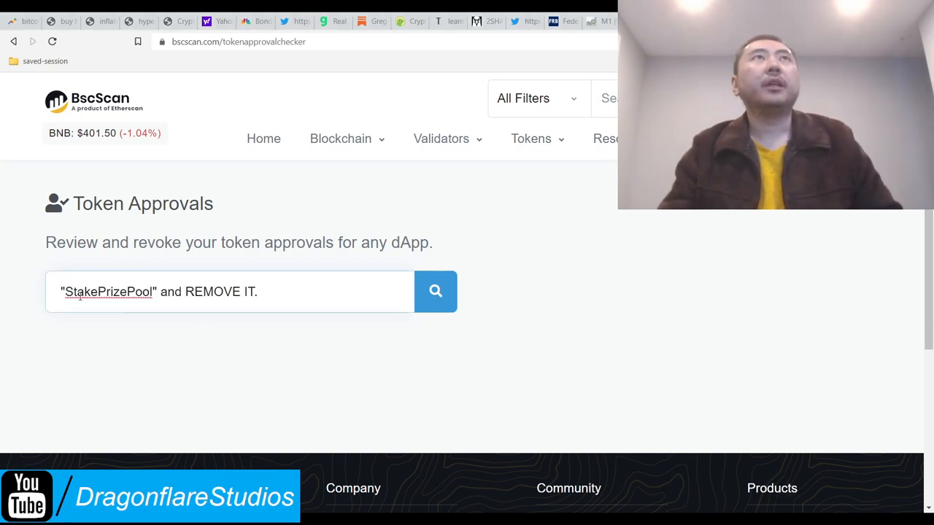
pyautogui.scroll(-3)
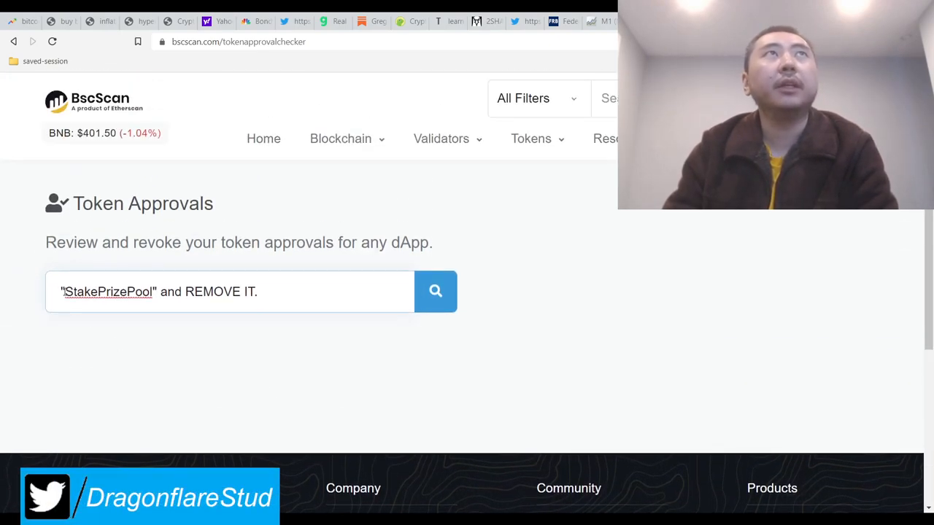
pyautogui.click(231, 292)
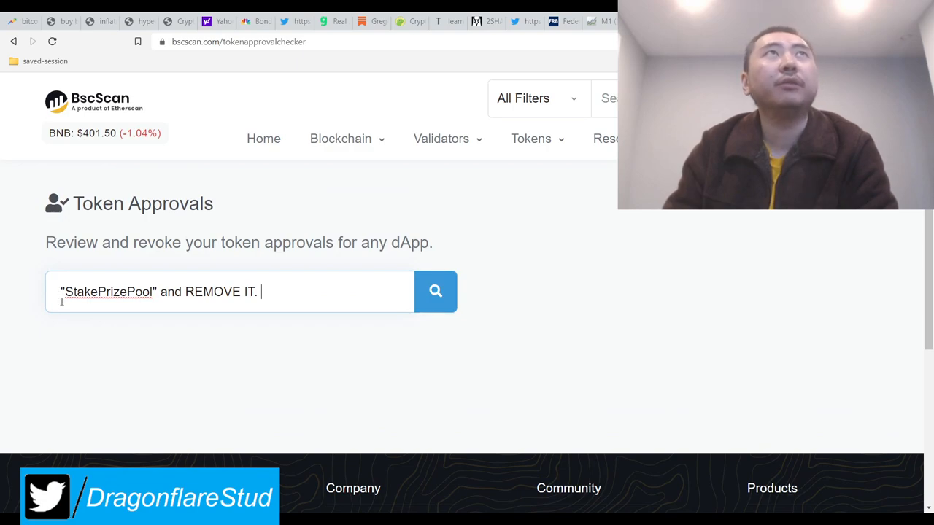
pyautogui.doubleClick(108, 291)
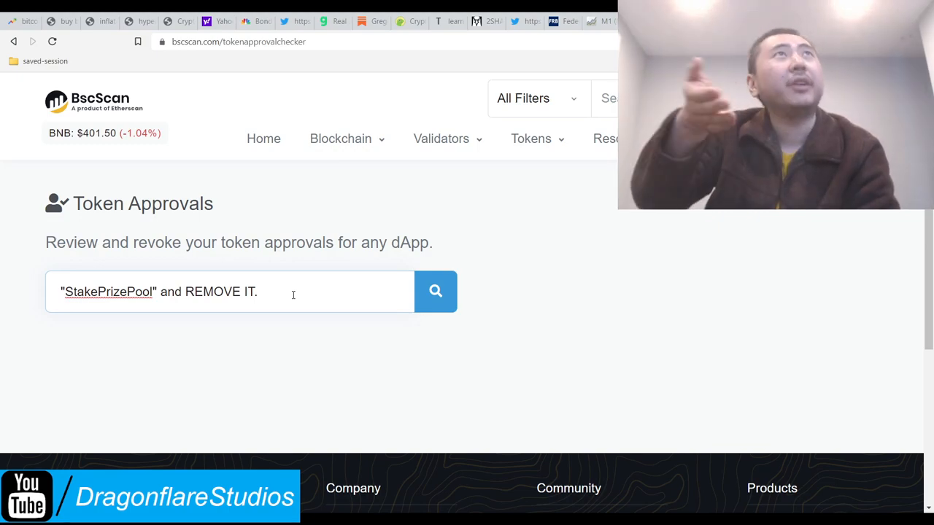
pyautogui.click(607, 139)
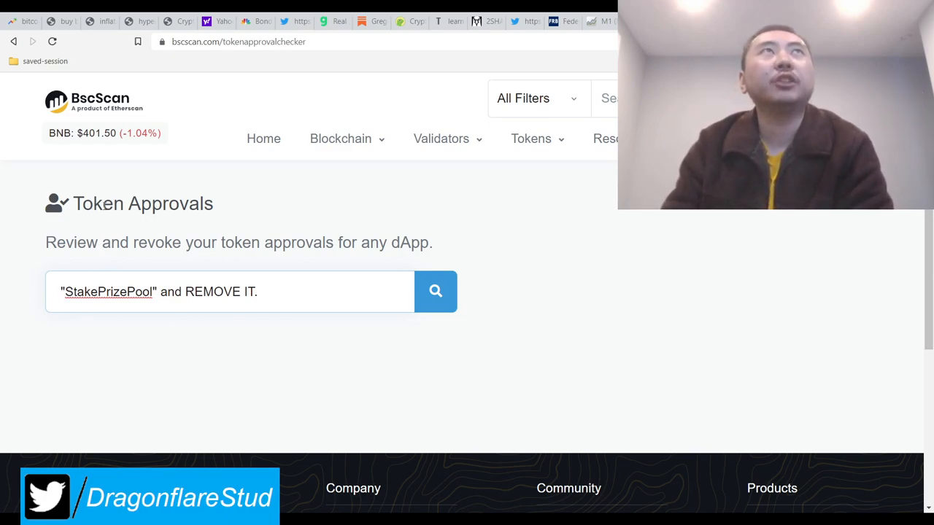
pyautogui.click(291, 291)
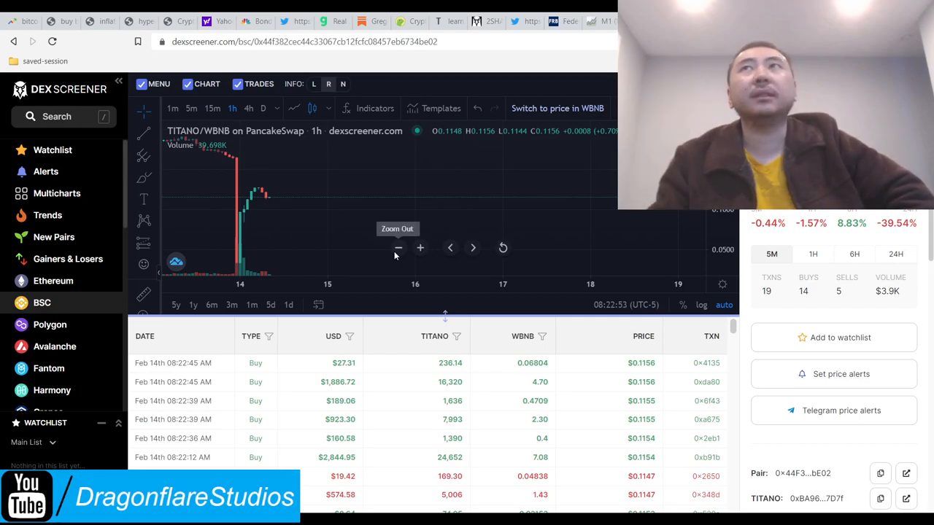
# Scroll to the pool info and select the pooled TITANO amount, then return to the top.
pyautogui.scroll(-3)
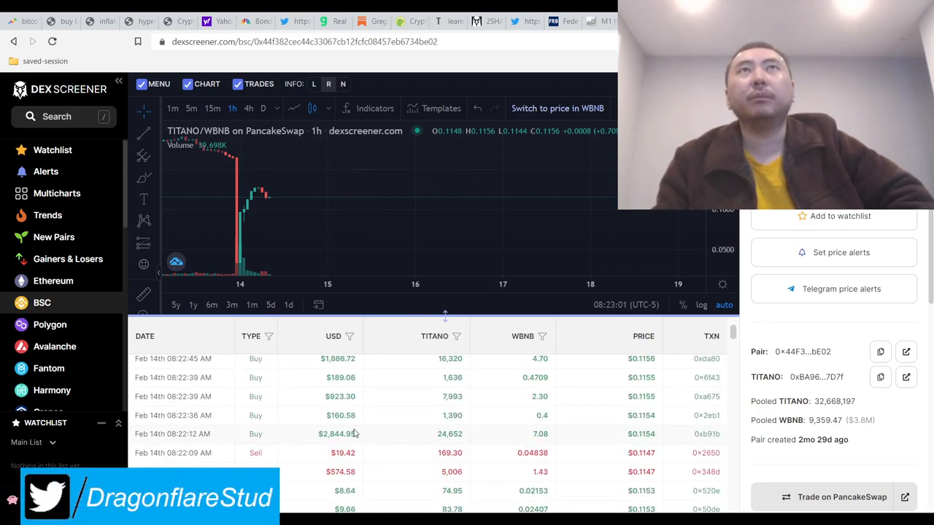
pyautogui.moveTo(411, 204)
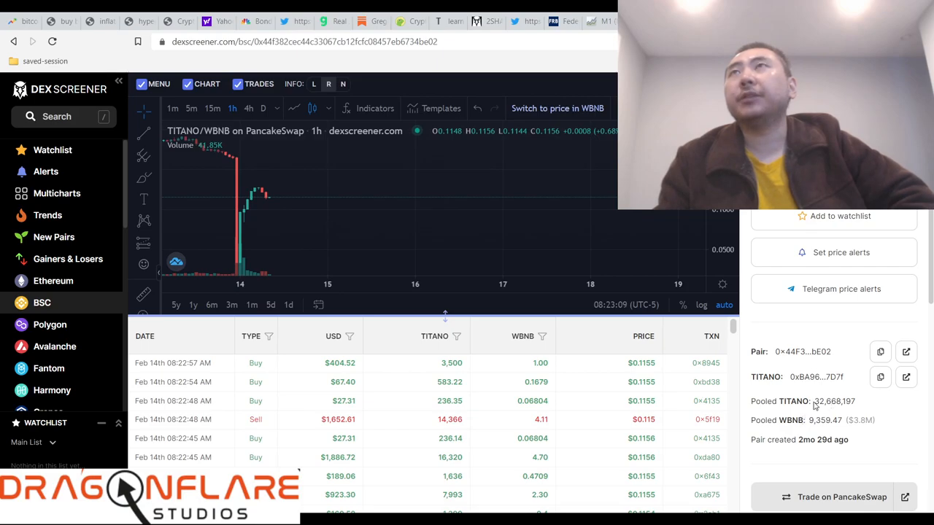
pyautogui.doubleClick(834, 401)
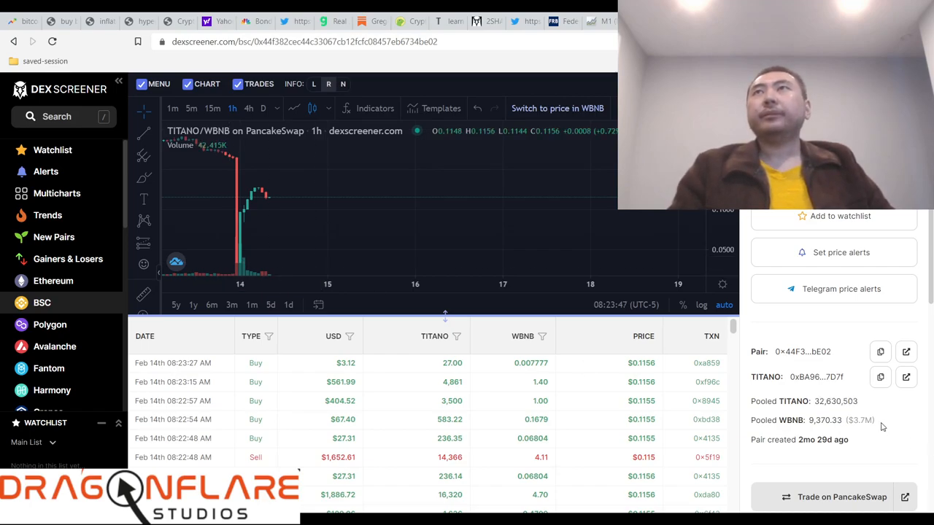
pyautogui.scroll(3)
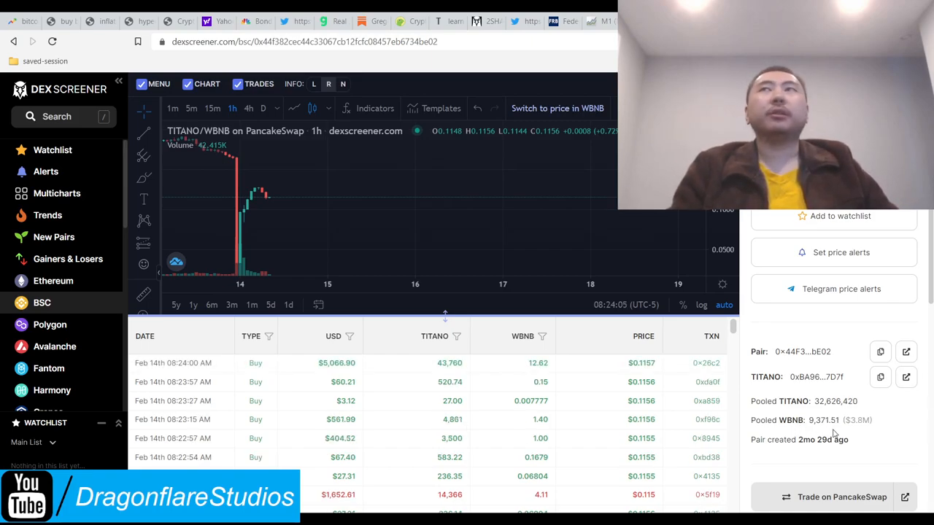
pyautogui.scroll(3)
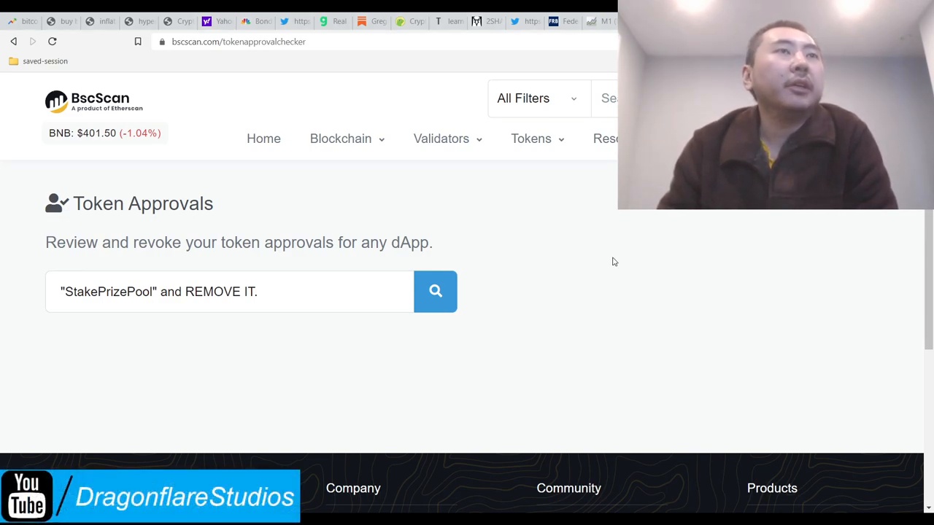
pyautogui.moveTo(576, 390)
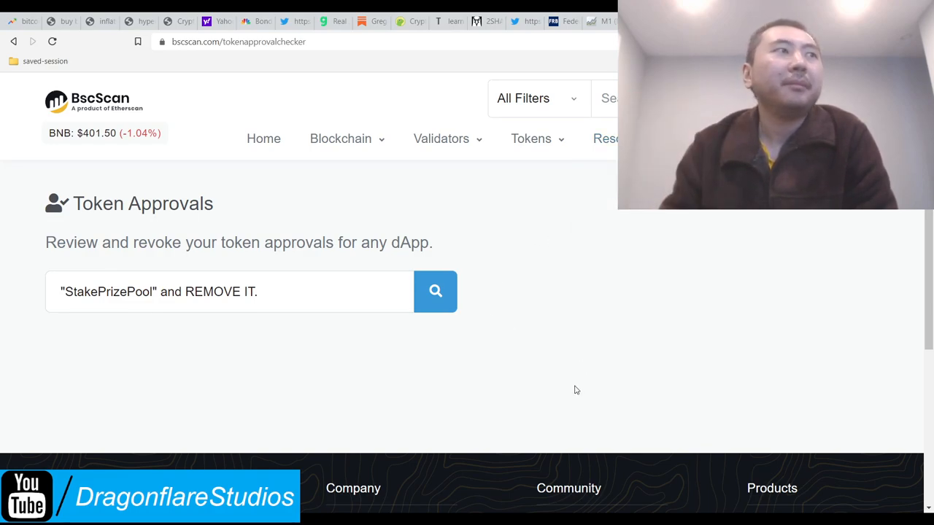
pyautogui.moveTo(593, 344)
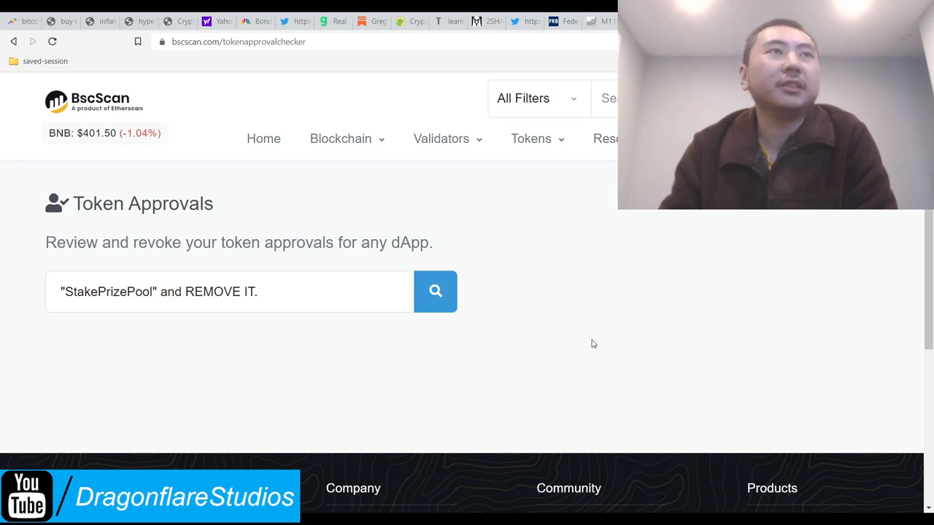